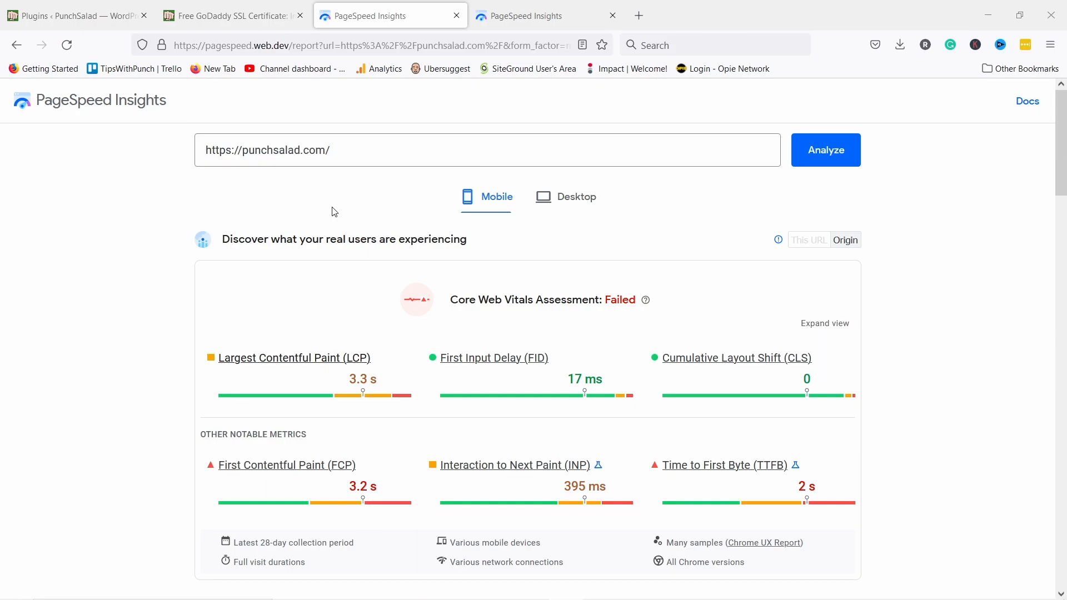
{"action": "mouse_move", "coordinate": [277, 182]}
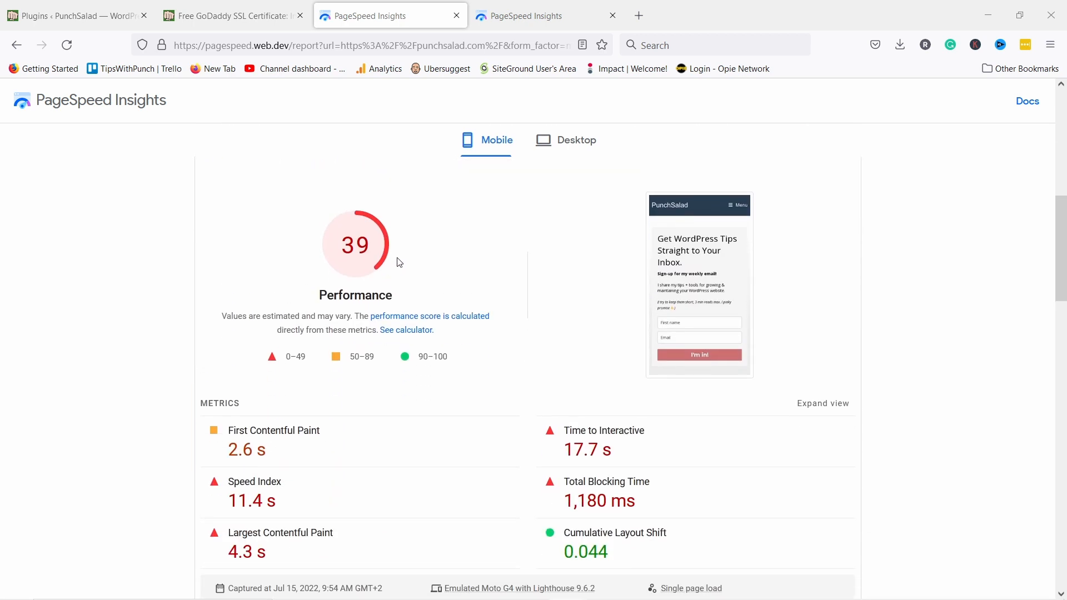
View the homepage's mobile score of 39, then its desktop score of 77
{"action": "right_click", "coordinate": [398, 262]}
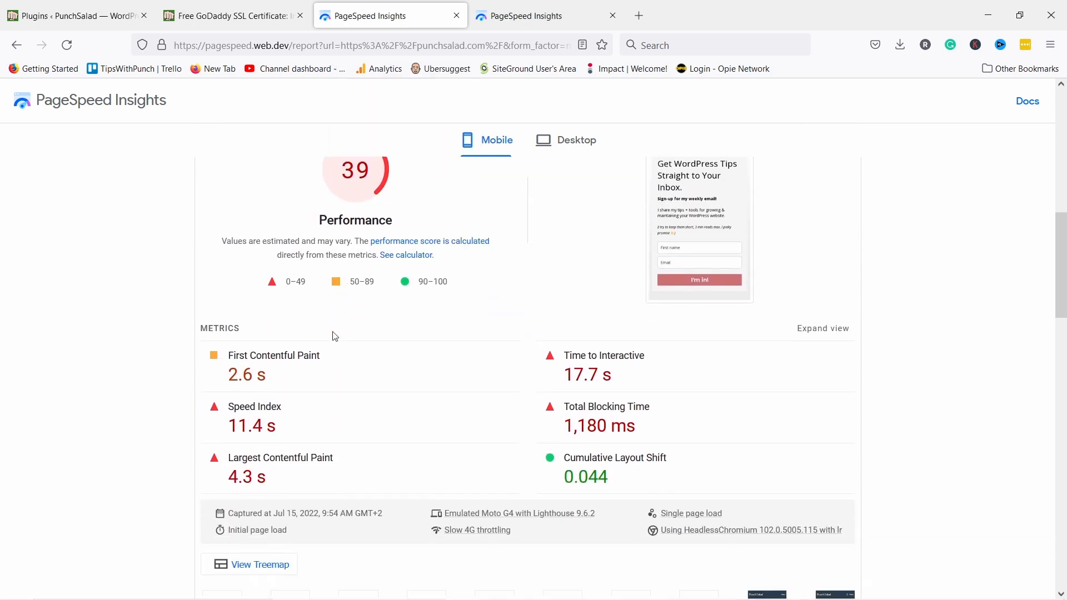
{"action": "scroll", "scroll_direction": "down", "scroll_amount": 3}
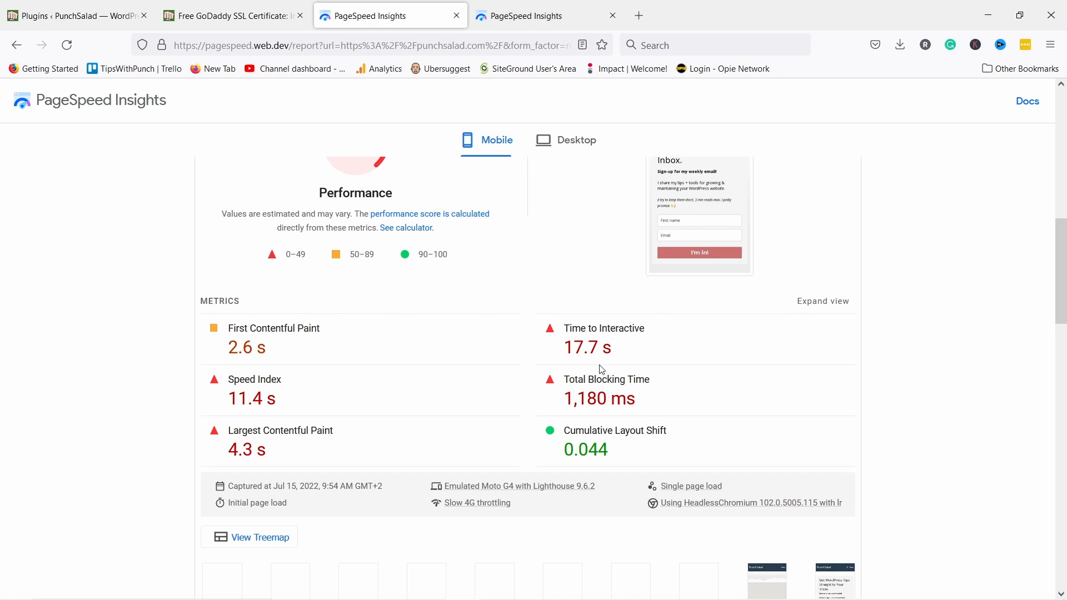
{"action": "mouse_move", "coordinate": [514, 340]}
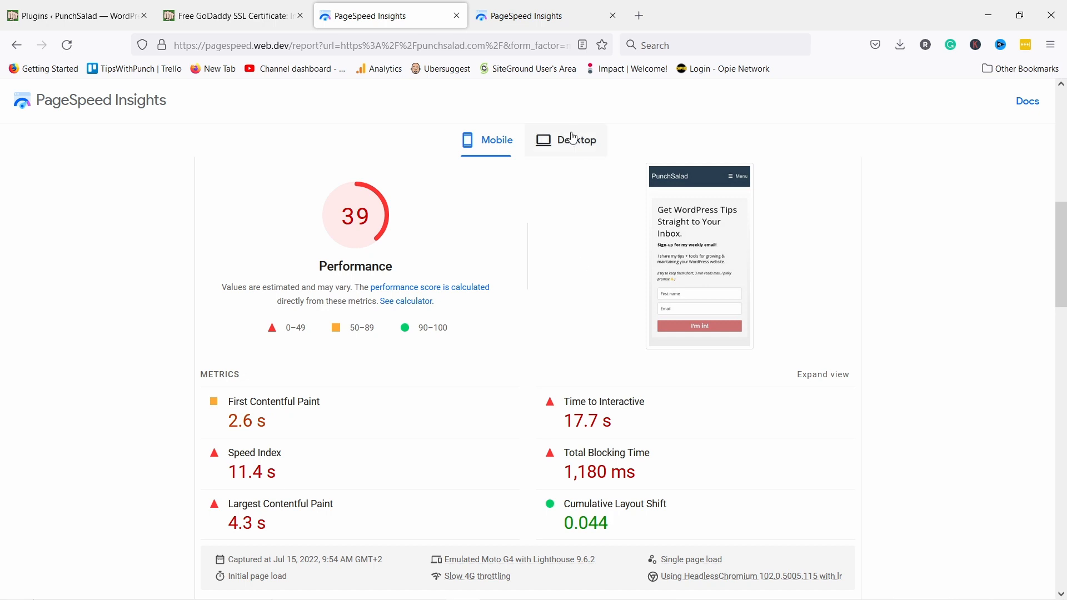
{"action": "left_click", "coordinate": [566, 140]}
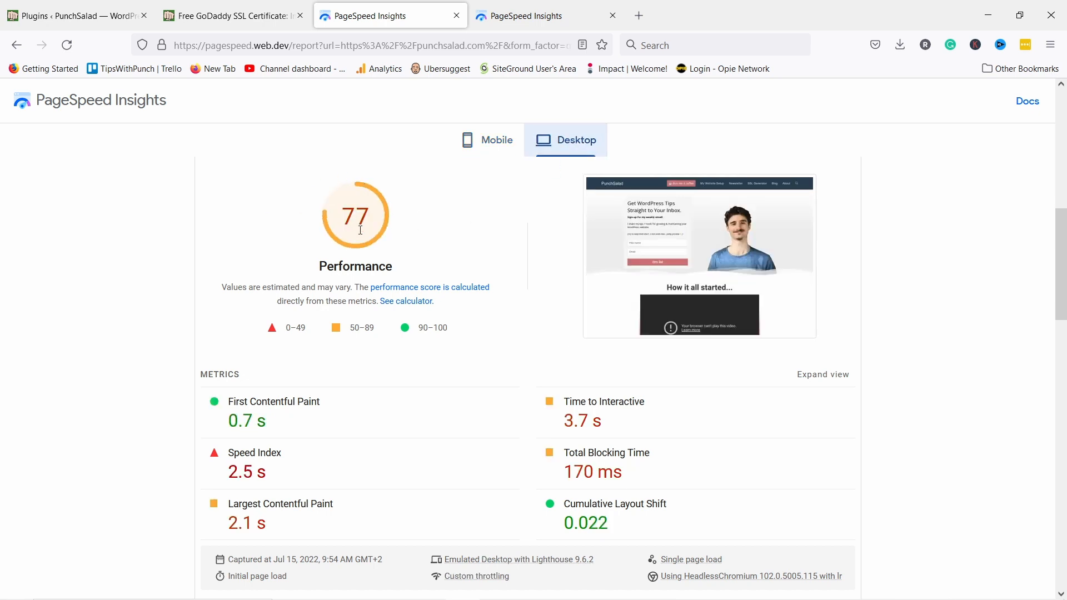
{"action": "mouse_move", "coordinate": [515, 442]}
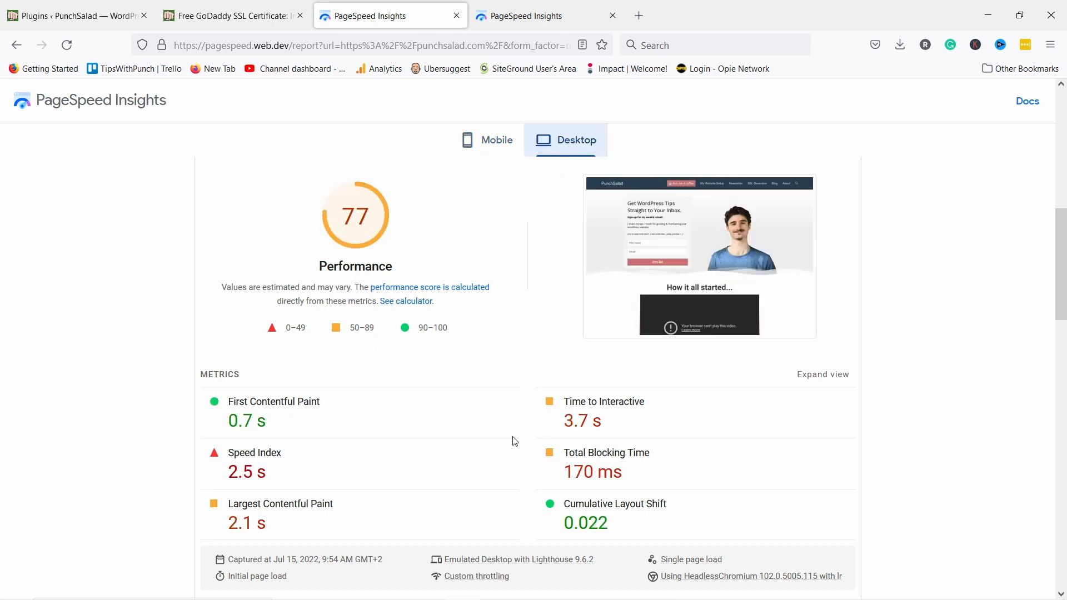
{"action": "mouse_move", "coordinate": [555, 426]}
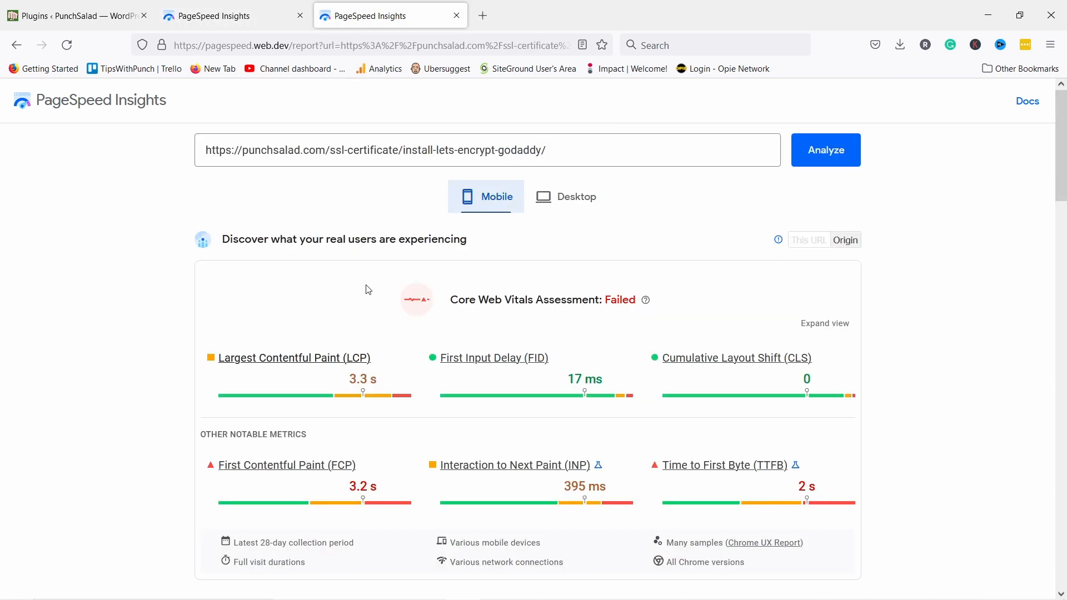
View the GoDaddy SSL article's mobile score of 55 and desktop score of 84, then return to WordPress
{"action": "scroll", "scroll_direction": "down", "scroll_amount": 3}
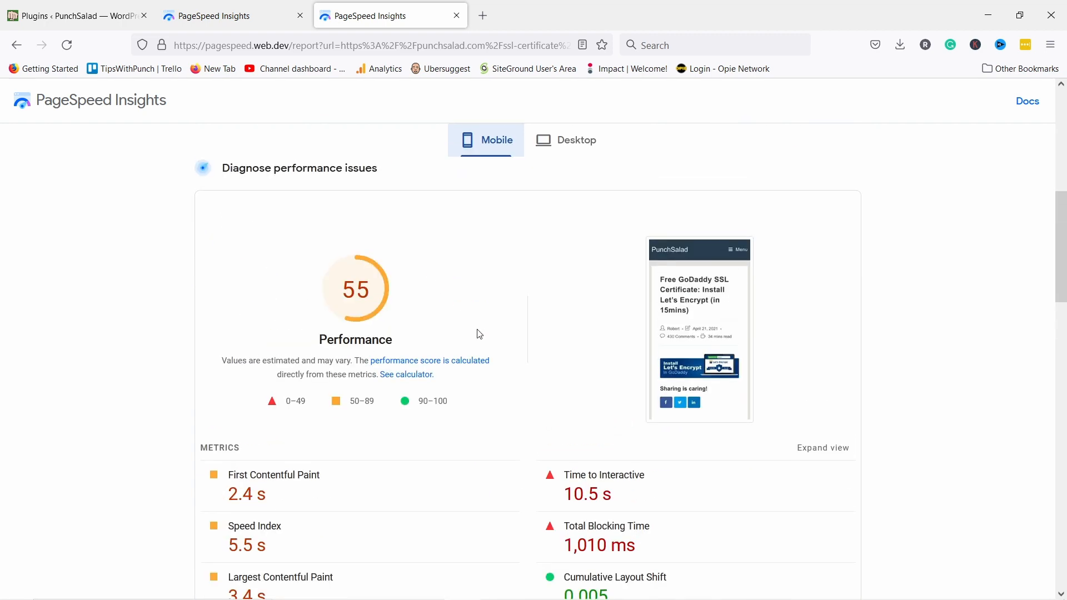
{"action": "scroll", "scroll_direction": "down", "scroll_amount": 3}
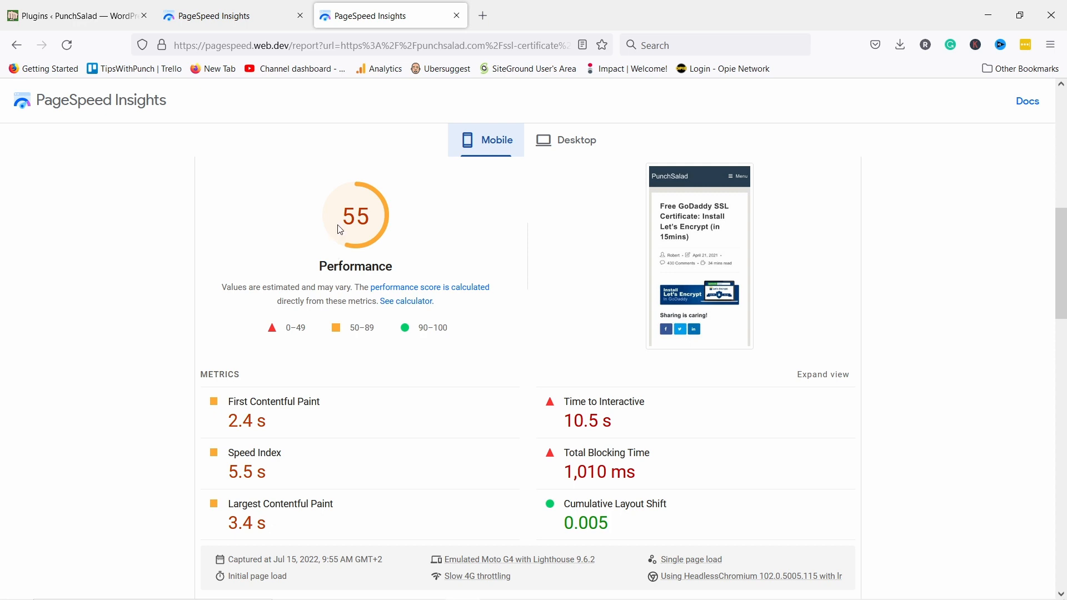
{"action": "left_click", "coordinate": [576, 140]}
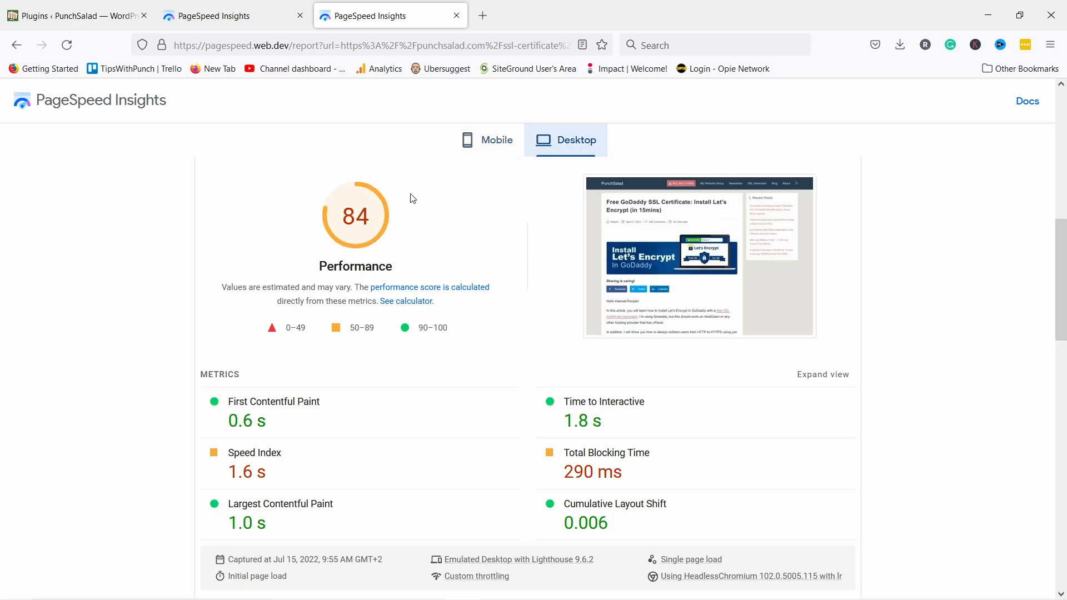
{"action": "mouse_move", "coordinate": [454, 311]}
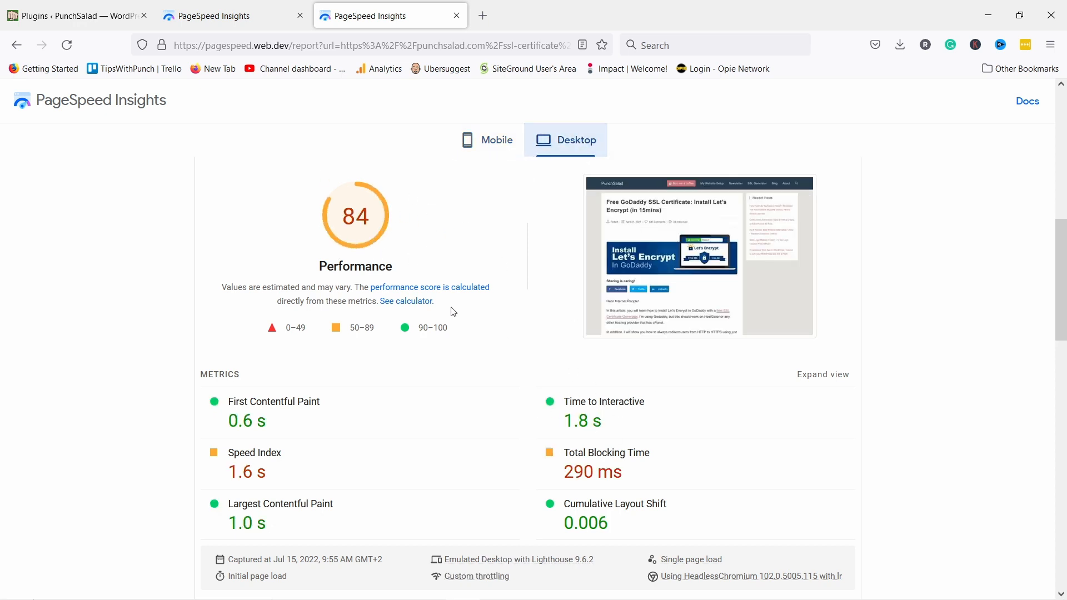
{"action": "left_click", "coordinate": [74, 14]}
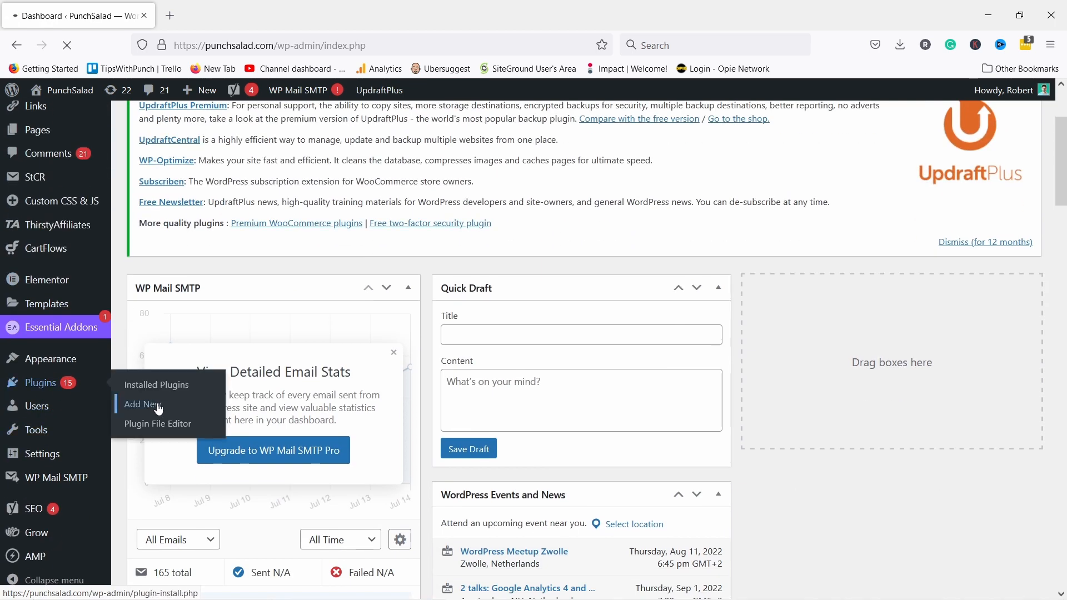
Search for '10web booster' in Add New Plugins, install it and activate it
{"action": "left_click", "coordinate": [140, 404]}
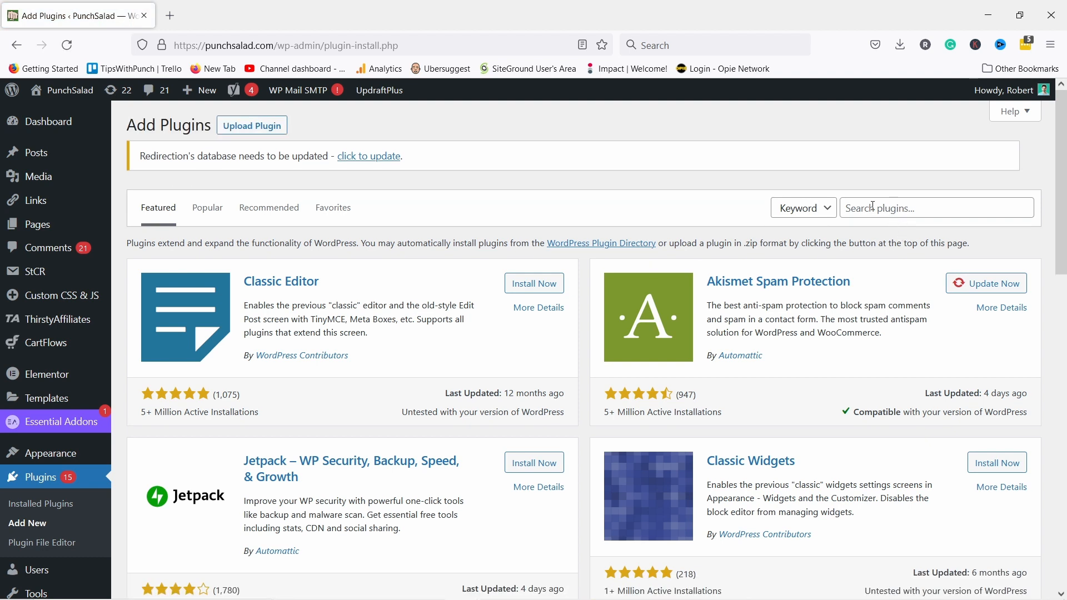
{"action": "type", "text": "10web booster"}
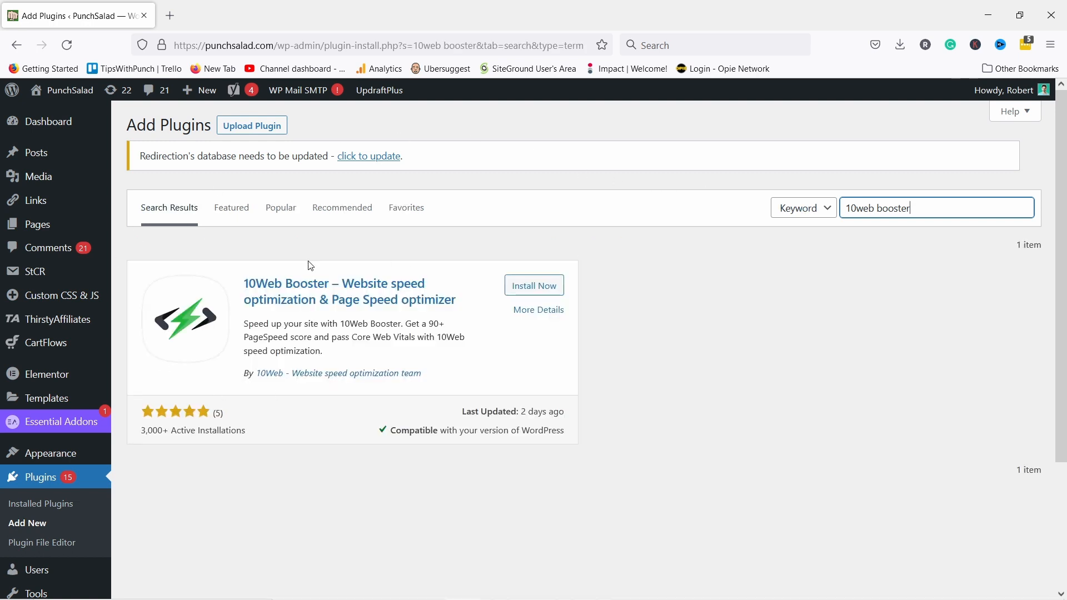
{"action": "mouse_move", "coordinate": [318, 338]}
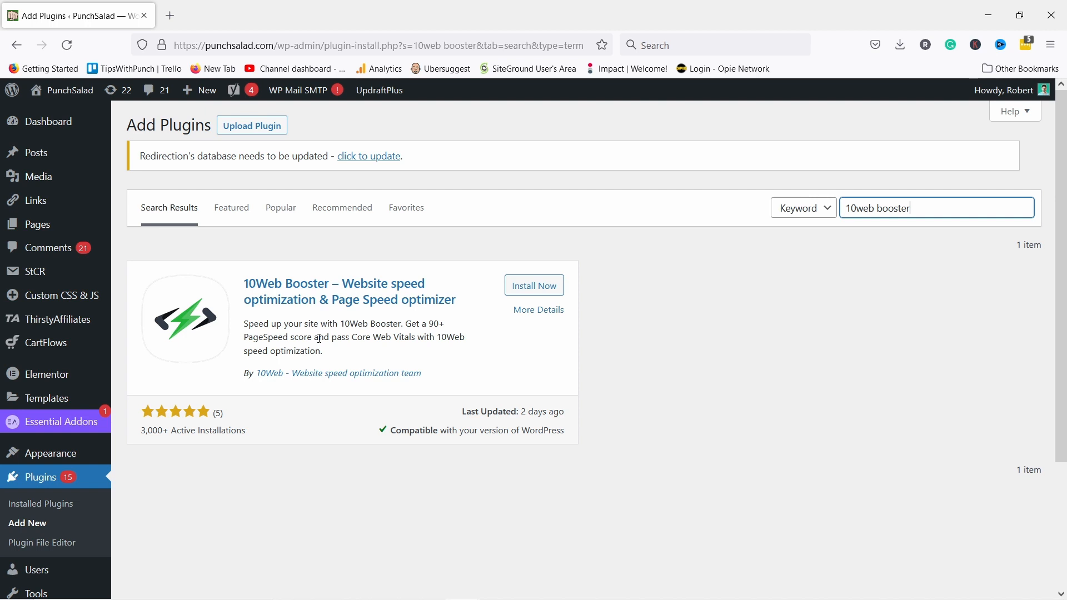
{"action": "left_click", "coordinate": [534, 286]}
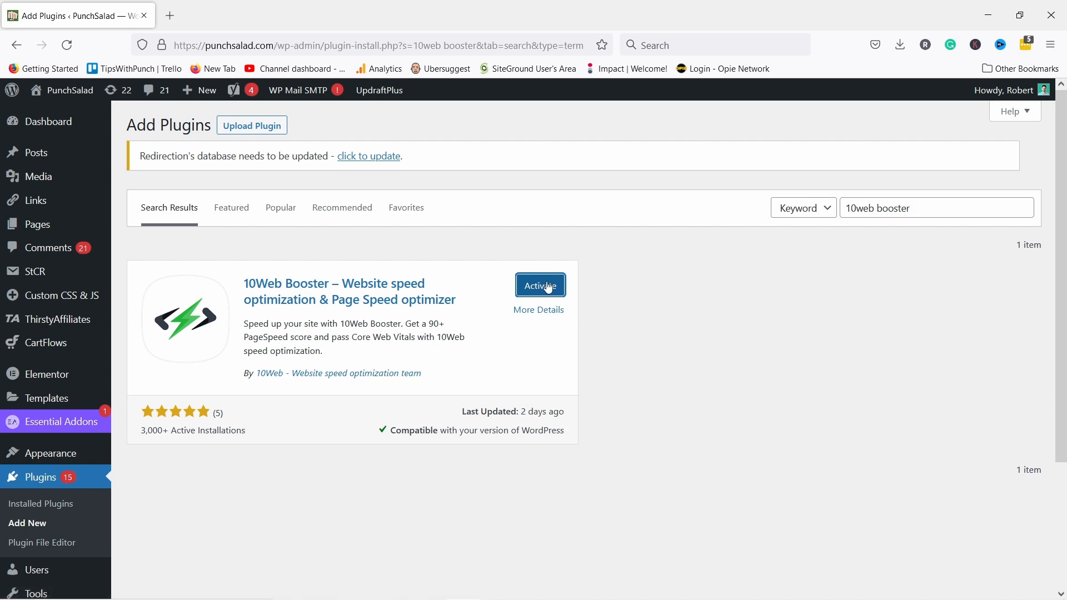
{"action": "left_click", "coordinate": [541, 286]}
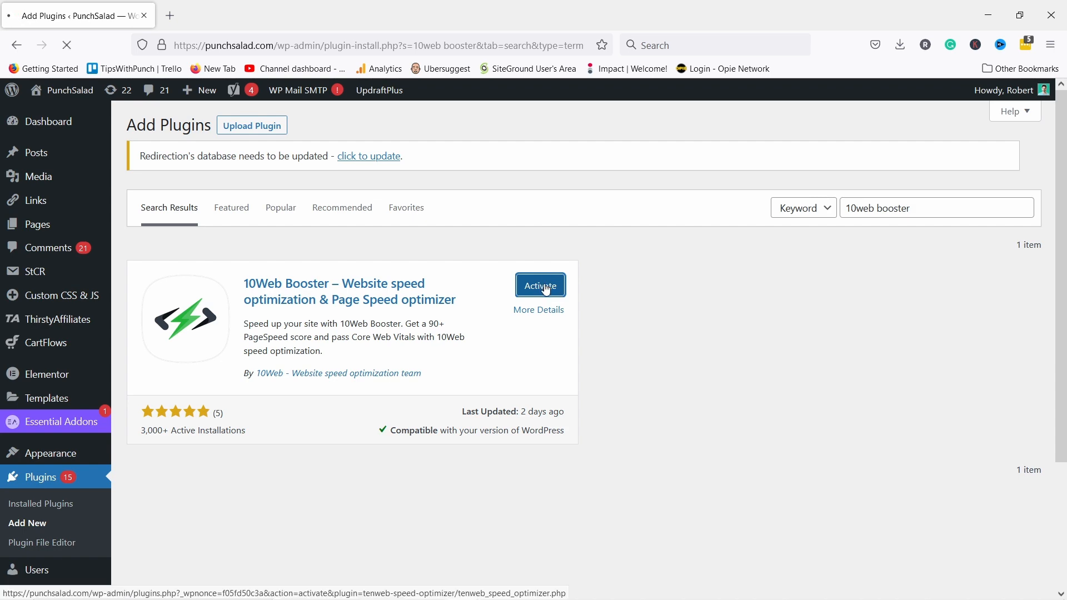
{"action": "left_click", "coordinate": [540, 286]}
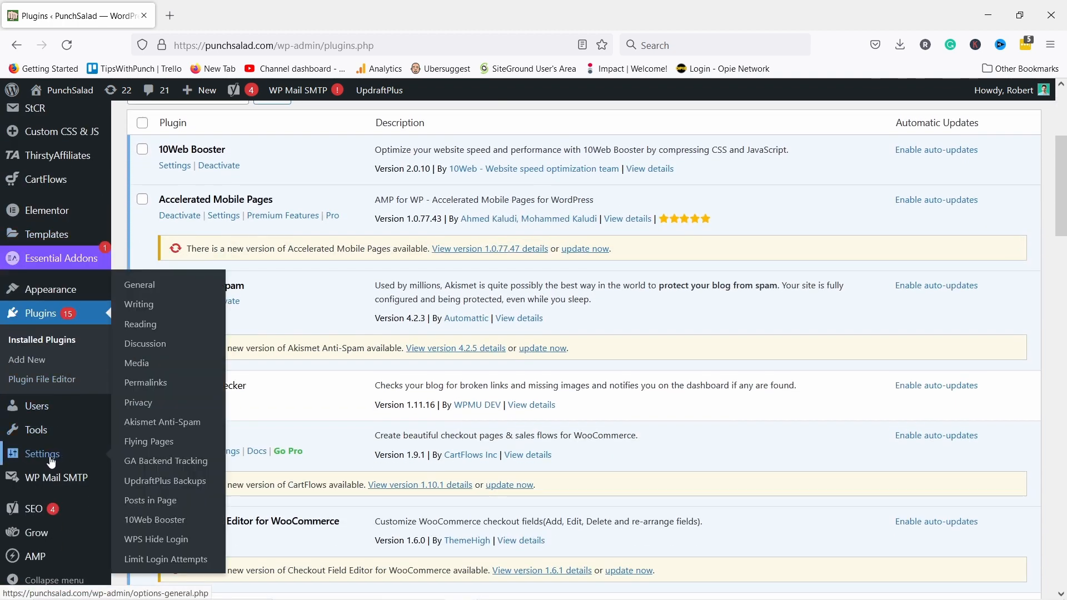
Go to Settings > 10Web Booster and choose Sign Up & Connect
{"action": "left_click", "coordinate": [155, 520]}
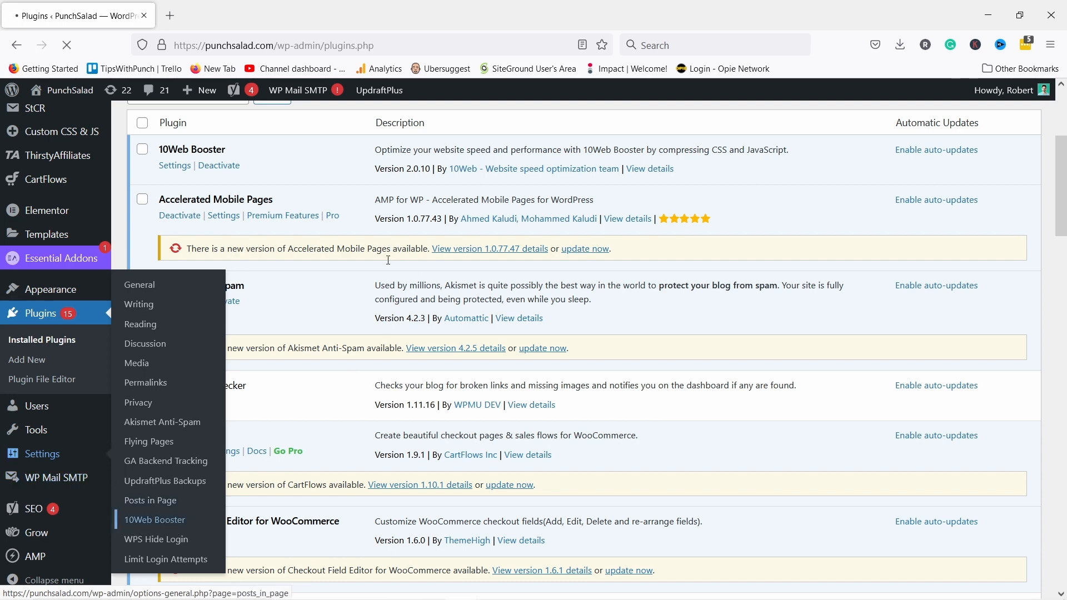
{"action": "left_click", "coordinate": [154, 519]}
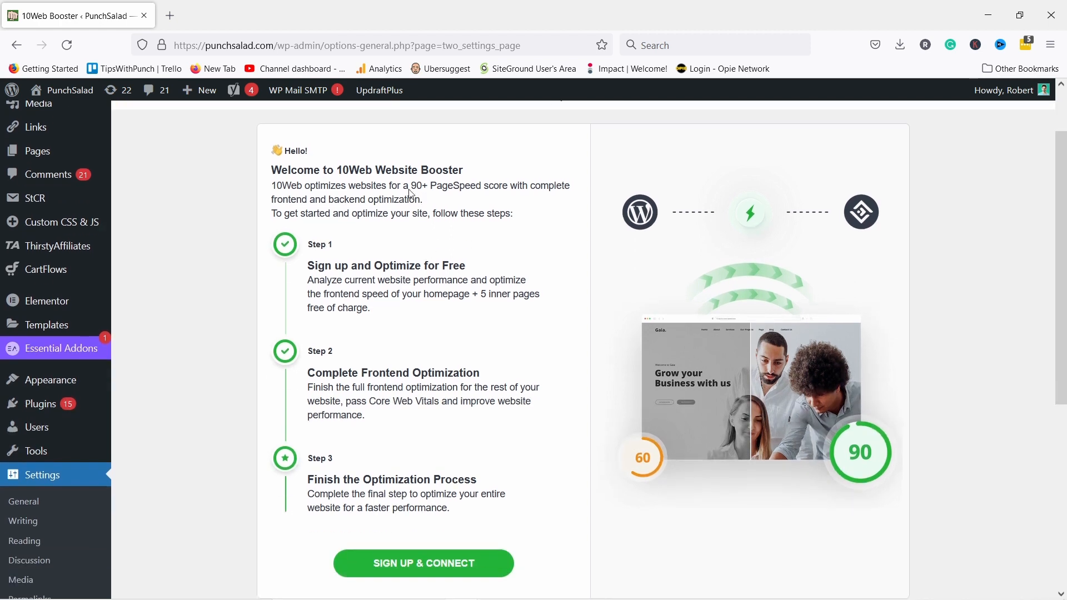
{"action": "mouse_move", "coordinate": [338, 214]}
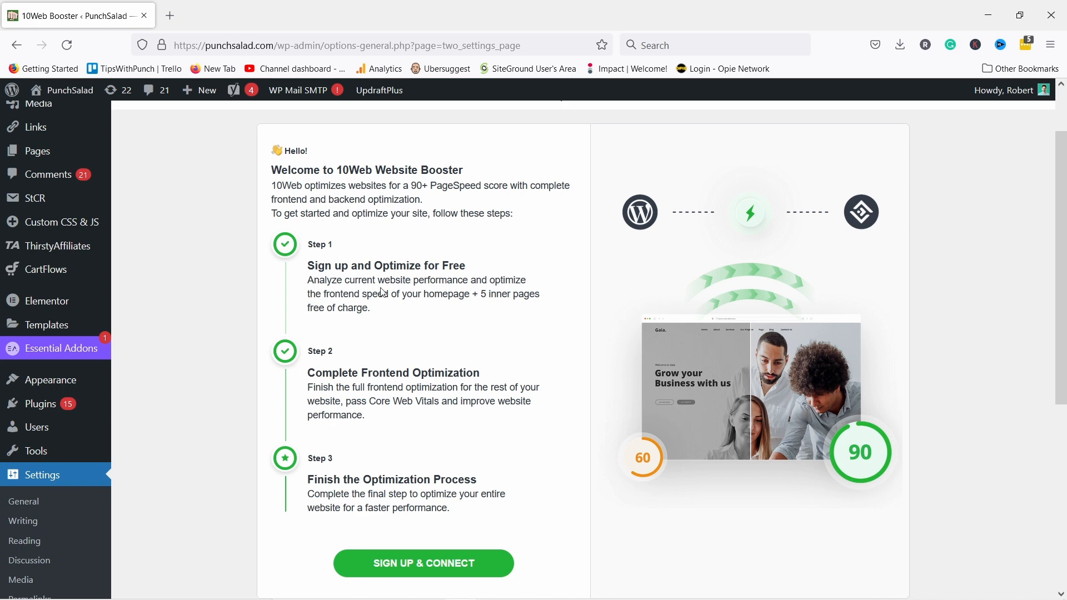
{"action": "left_click", "coordinate": [423, 562]}
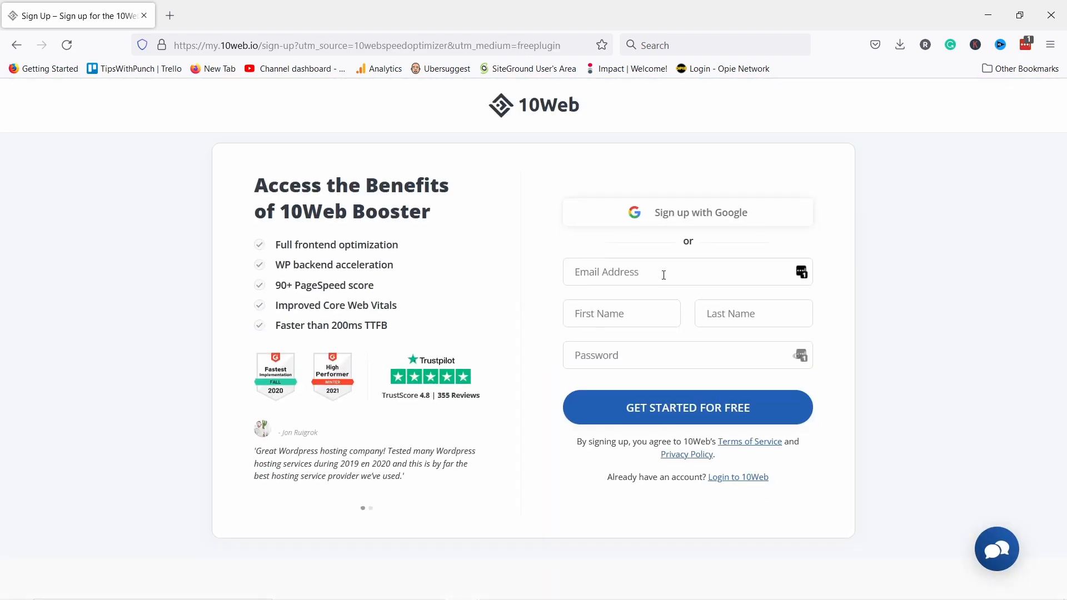
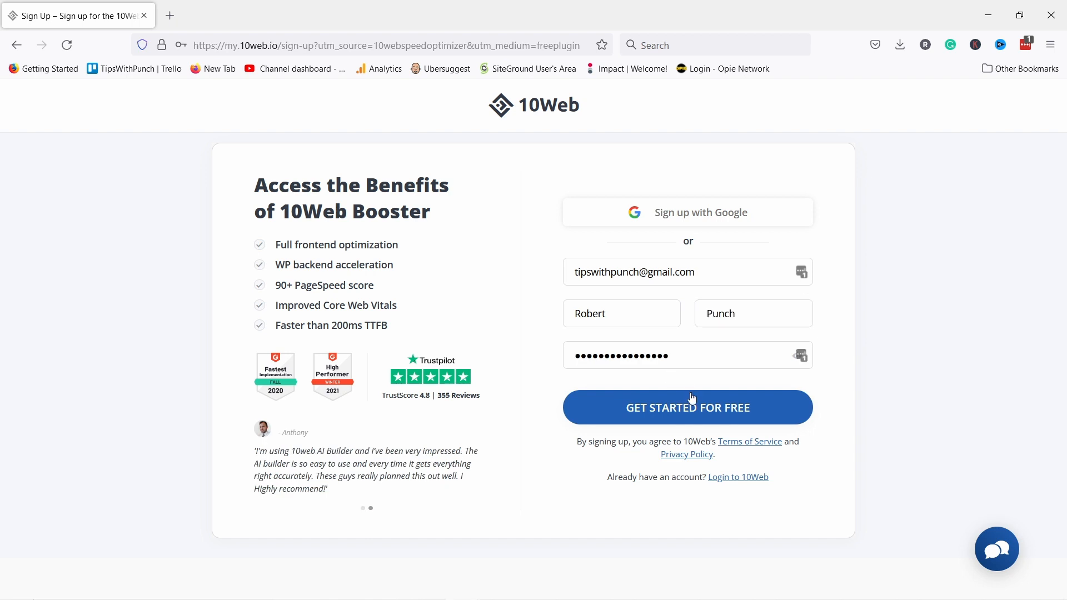
Enter the tipswithpunch email and account details, then Get Started for Free
{"action": "left_click", "coordinate": [687, 407]}
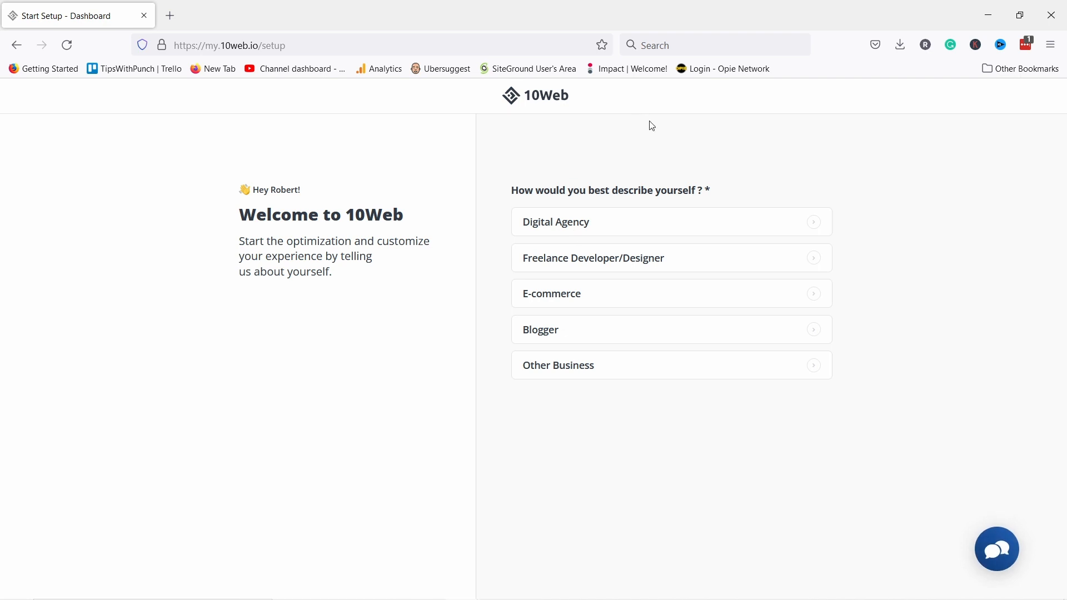
{"action": "mouse_move", "coordinate": [568, 329]}
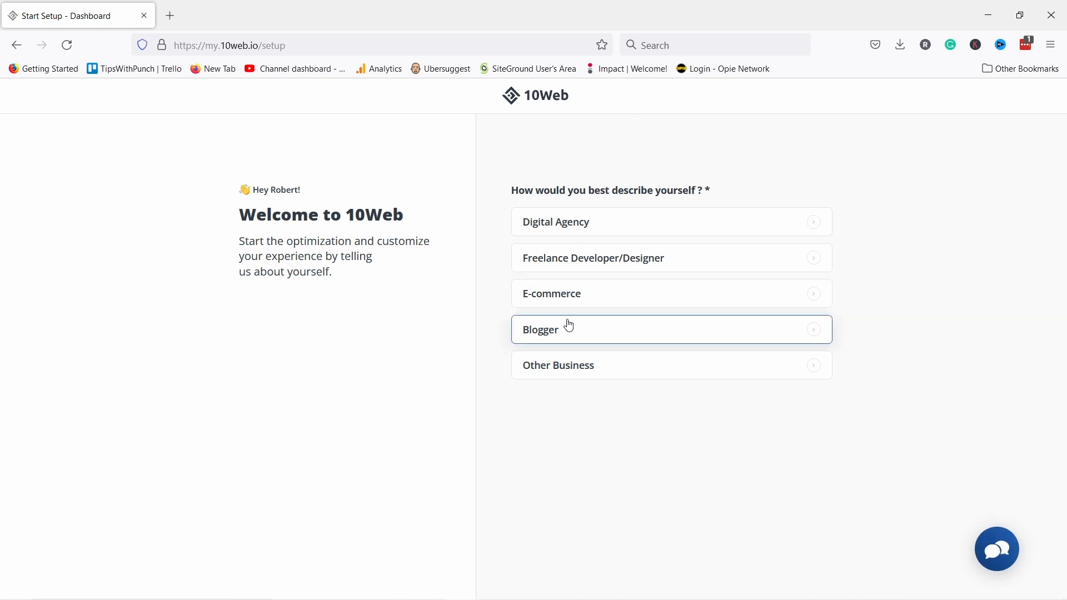
Describe yourself as a Blogger so 10Web optimizes the homepage
{"action": "left_click", "coordinate": [672, 329]}
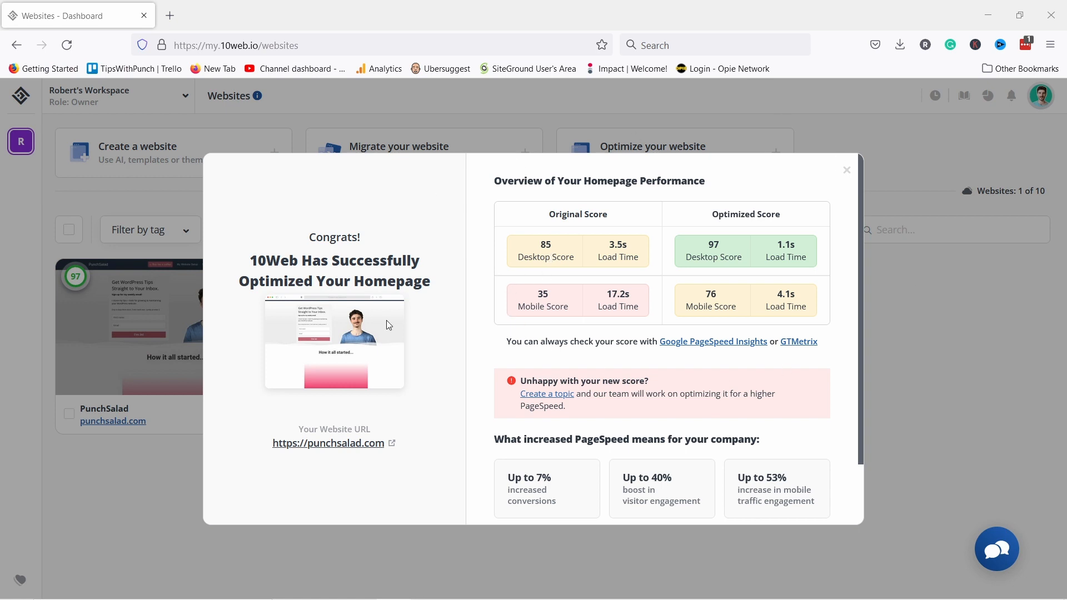
{"action": "mouse_move", "coordinate": [619, 174]}
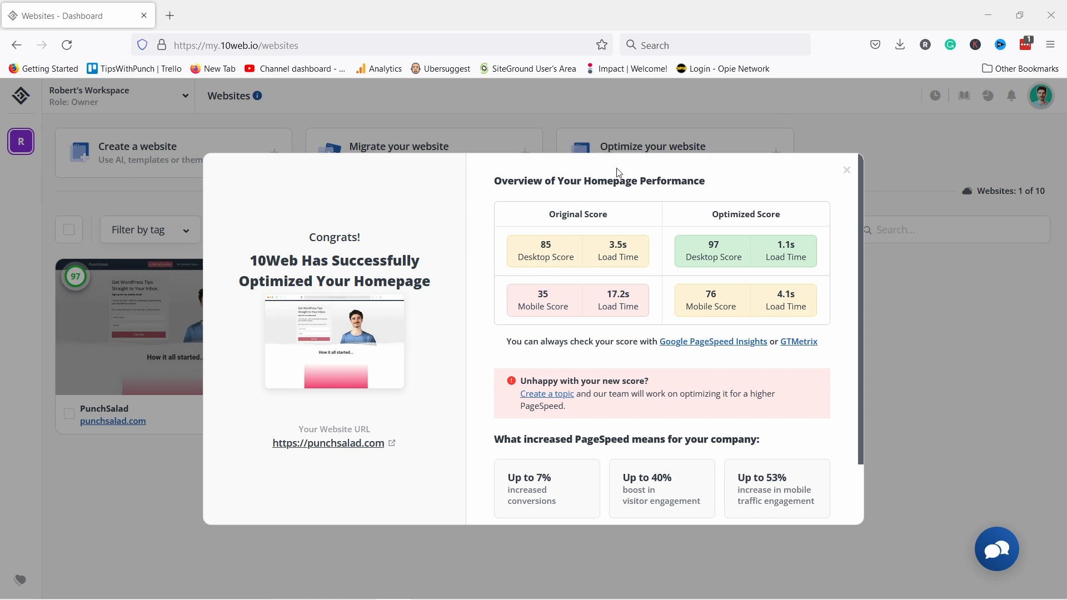
{"action": "mouse_move", "coordinate": [788, 209]}
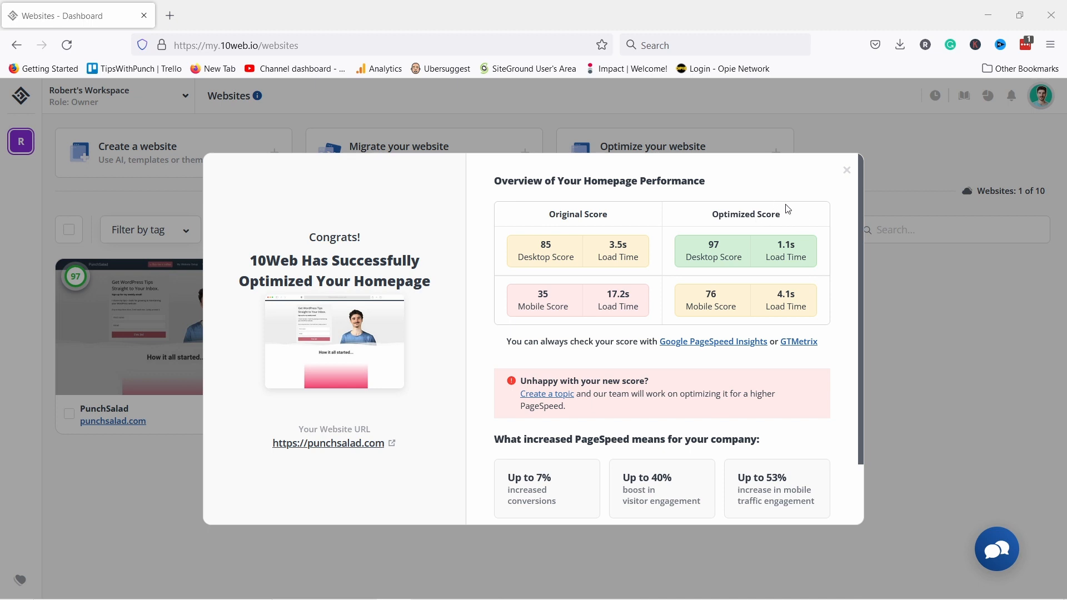
{"action": "mouse_move", "coordinate": [726, 259]}
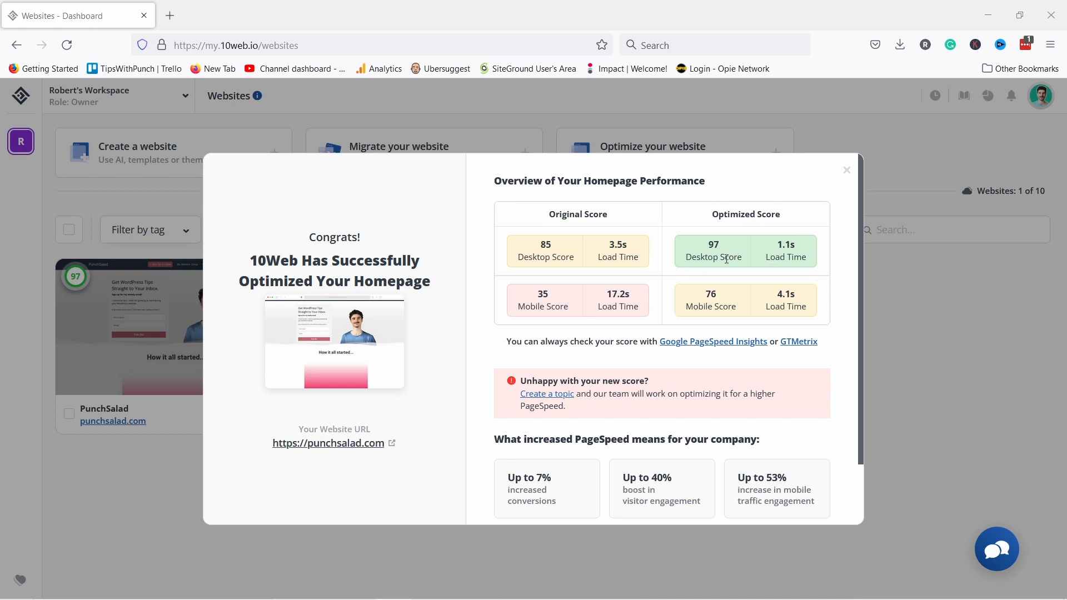
{"action": "mouse_move", "coordinate": [727, 308]}
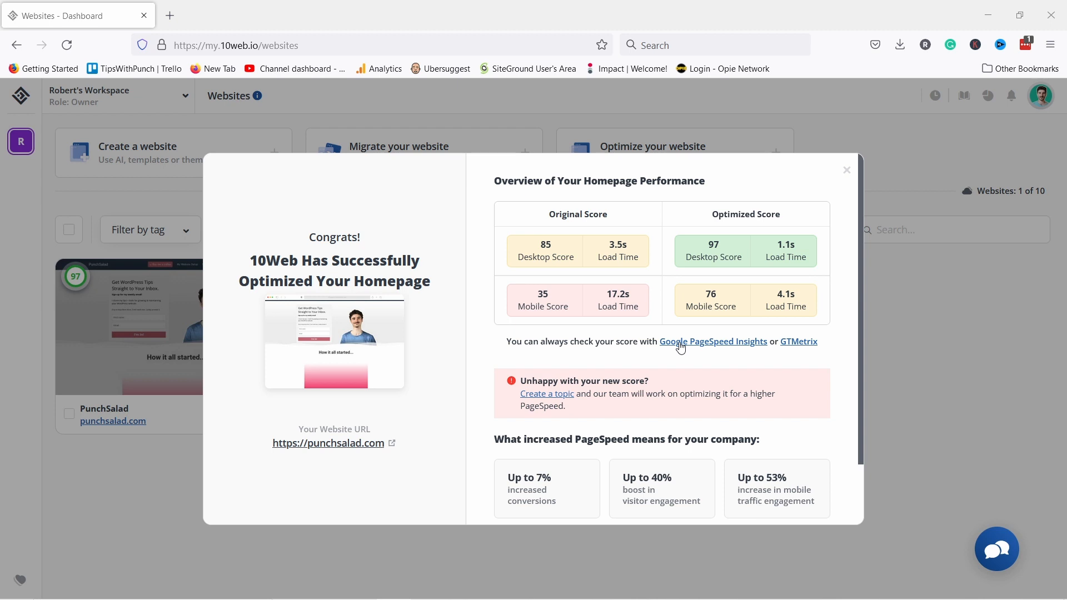
Choose 'Optimize More Pages' from the Congrats results modal
{"action": "scroll", "scroll_direction": "down", "scroll_amount": 3}
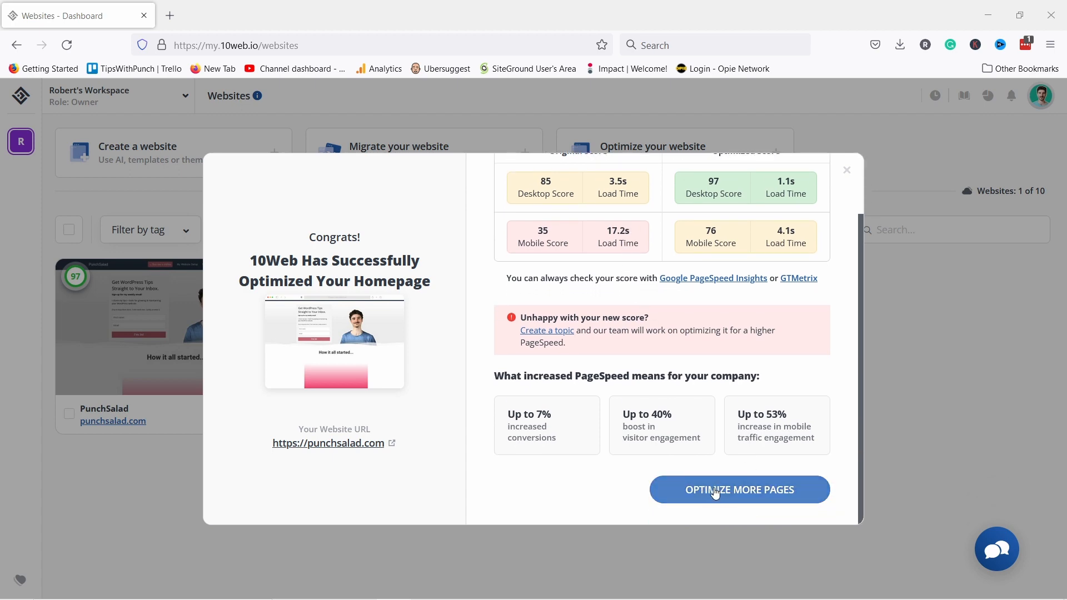
{"action": "left_click", "coordinate": [740, 490]}
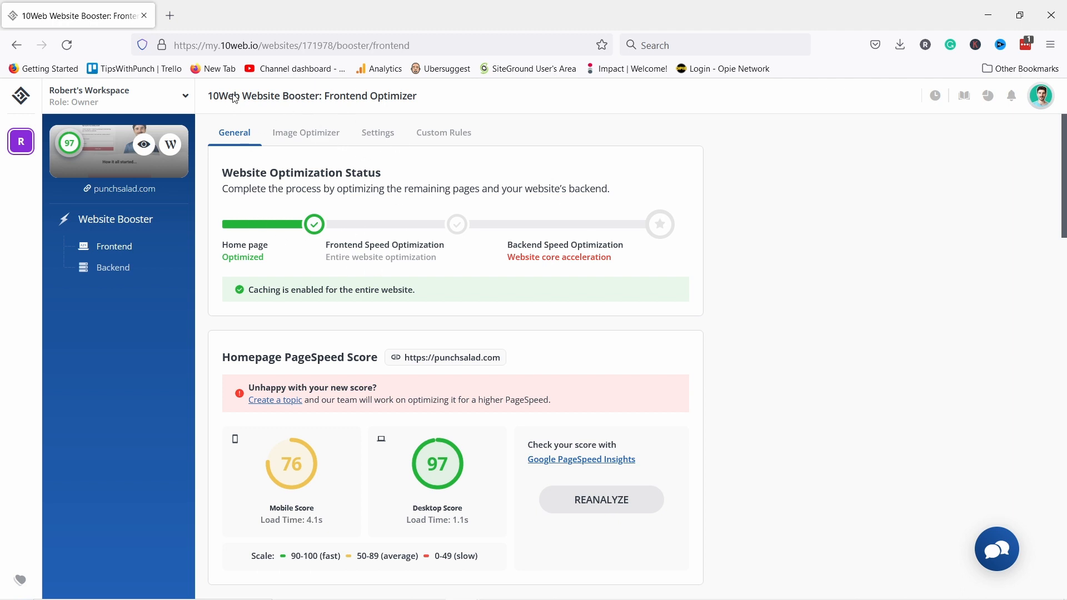
{"action": "mouse_move", "coordinate": [317, 108]}
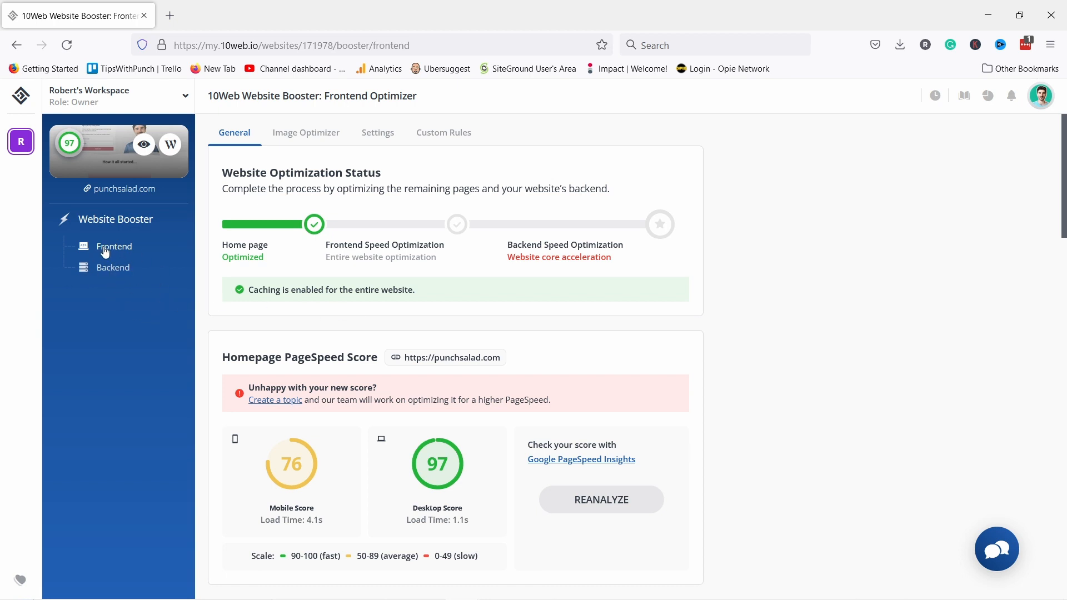
{"action": "mouse_move", "coordinate": [417, 322]}
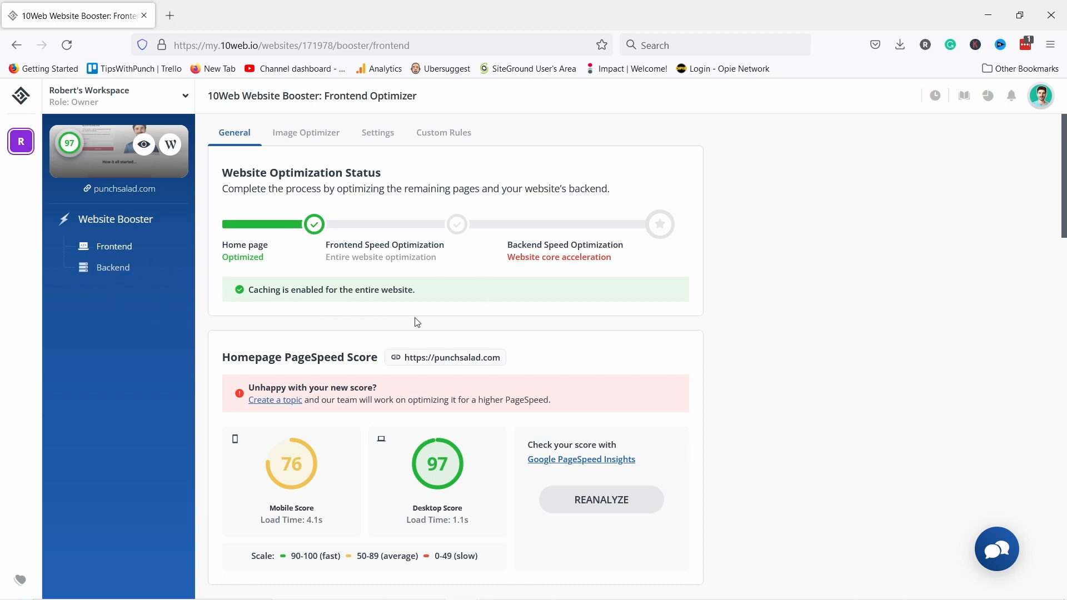
{"action": "mouse_move", "coordinate": [352, 220]}
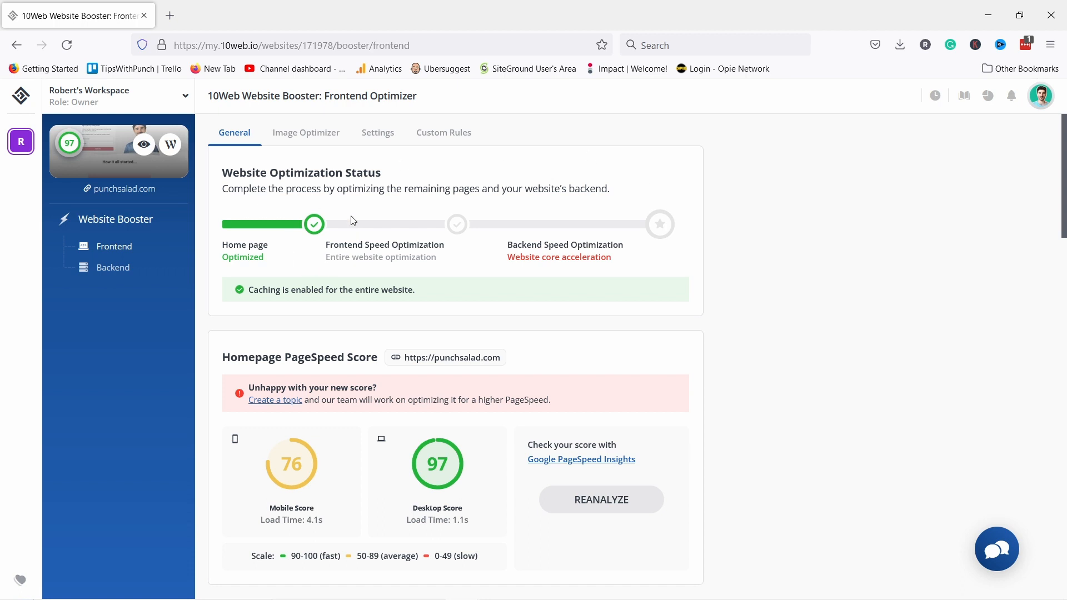
{"action": "scroll", "scroll_direction": "down", "scroll_amount": 3}
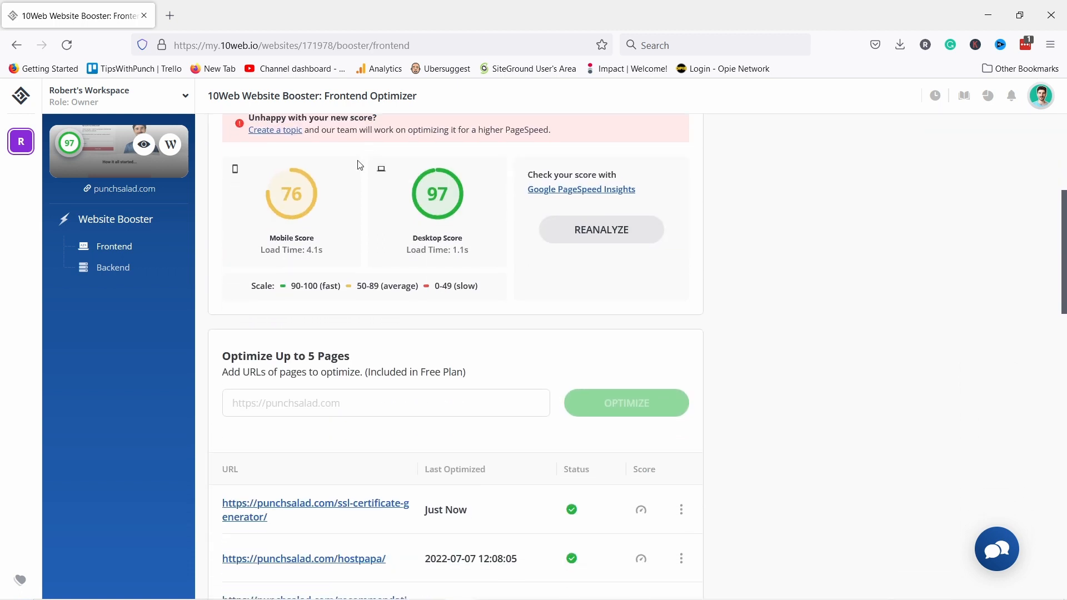
{"action": "mouse_move", "coordinate": [455, 189]}
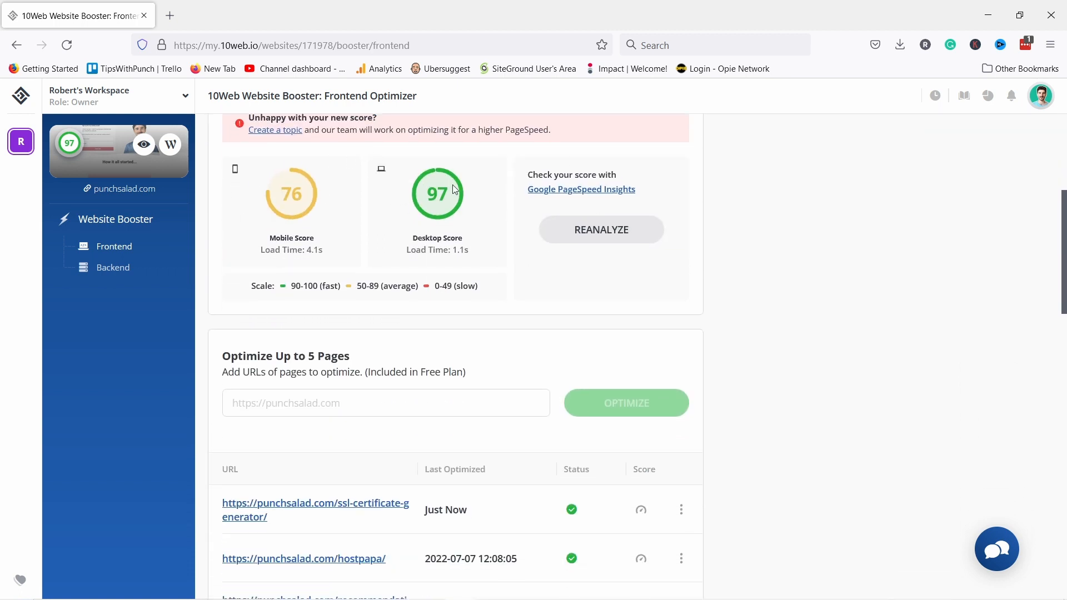
Remove the hostpapa and blog URLs via their row menus, confirming Remove
{"action": "scroll", "scroll_direction": "down", "scroll_amount": 3}
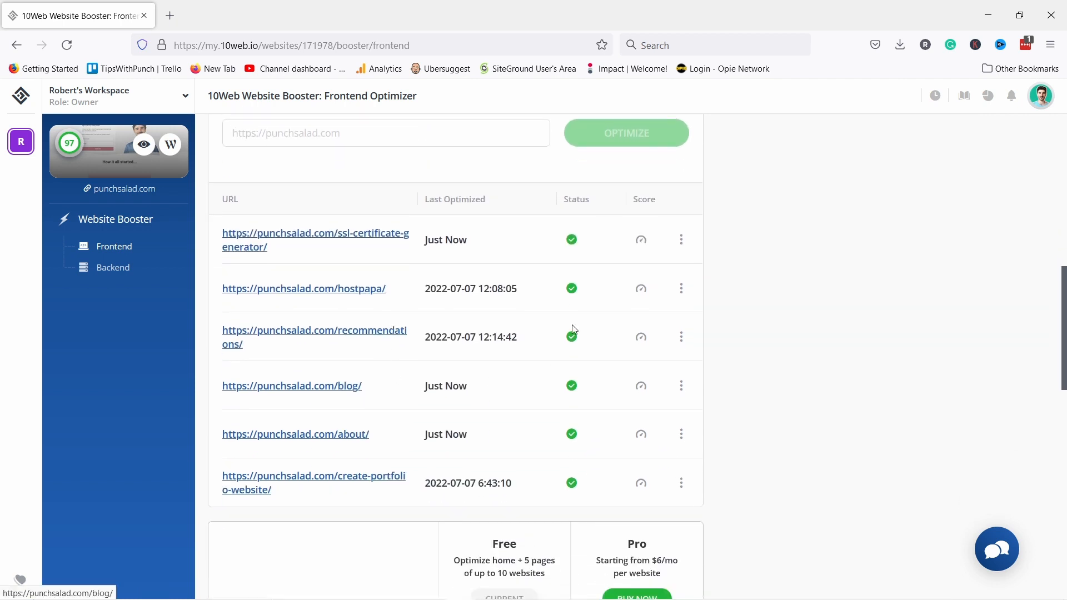
{"action": "mouse_move", "coordinate": [194, 360]}
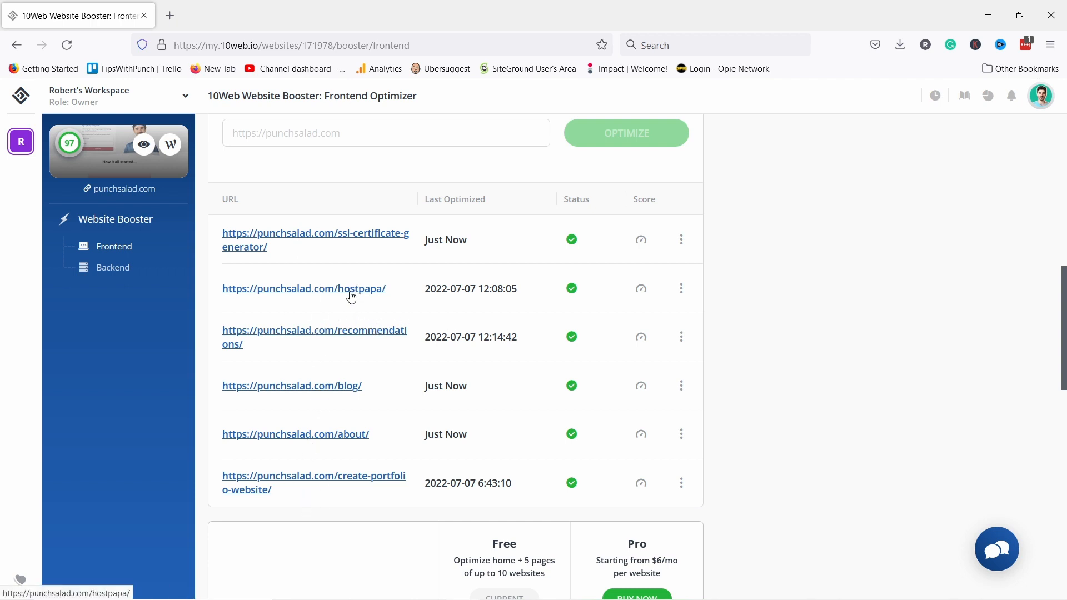
{"action": "mouse_move", "coordinate": [375, 414]}
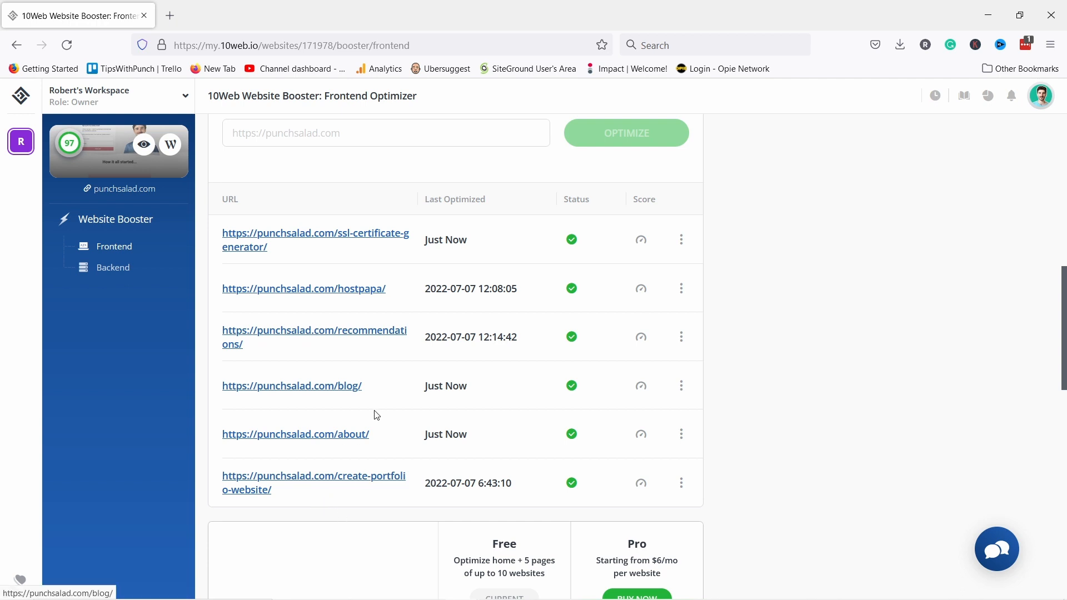
{"action": "mouse_move", "coordinate": [372, 420]}
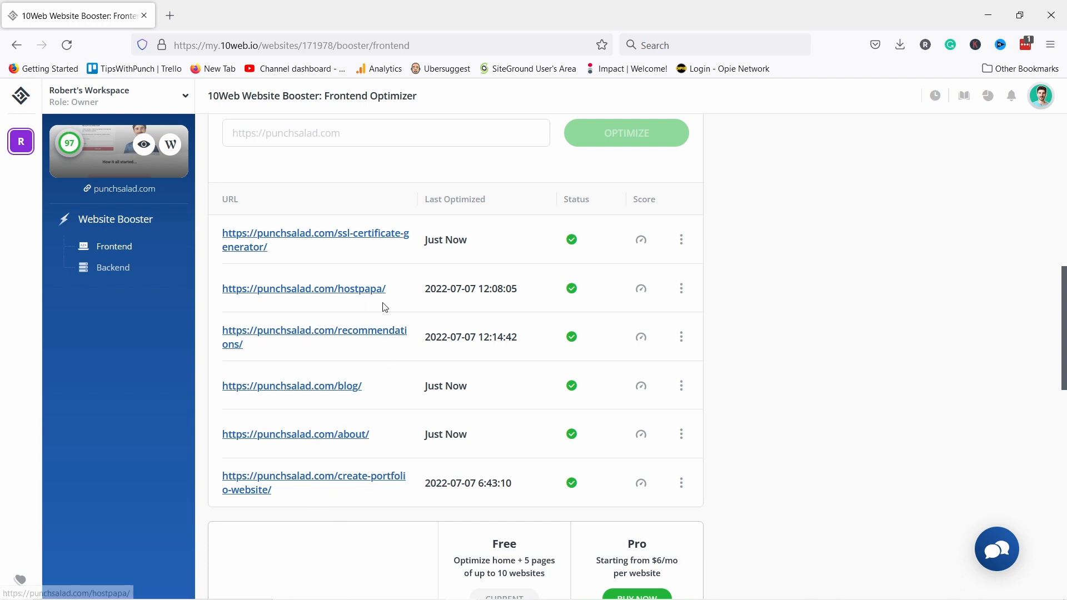
{"action": "mouse_move", "coordinate": [260, 441]}
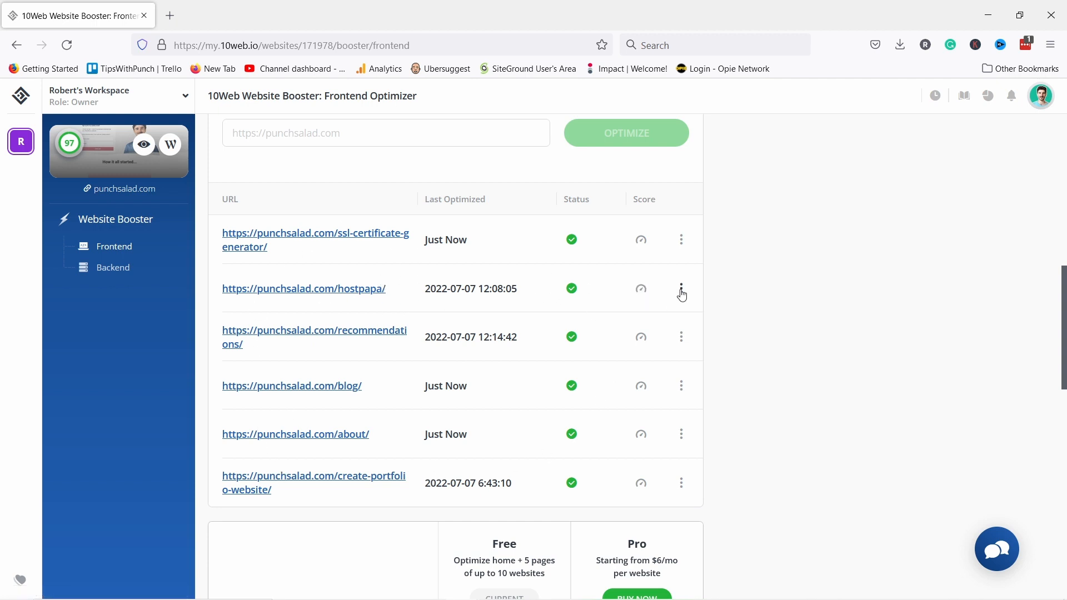
{"action": "left_click", "coordinate": [681, 288]}
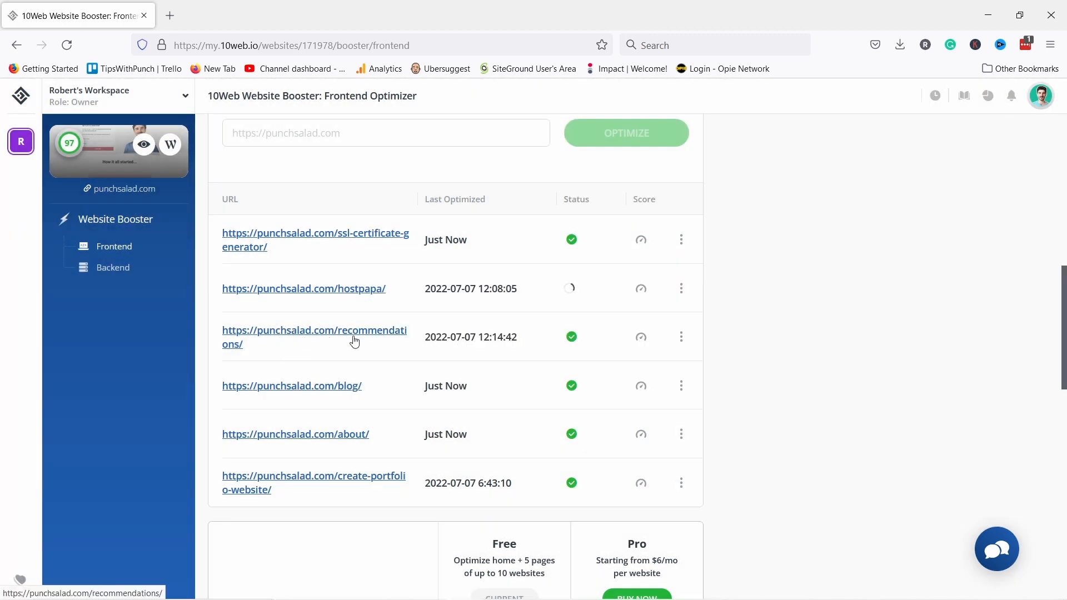
{"action": "mouse_move", "coordinate": [360, 340]}
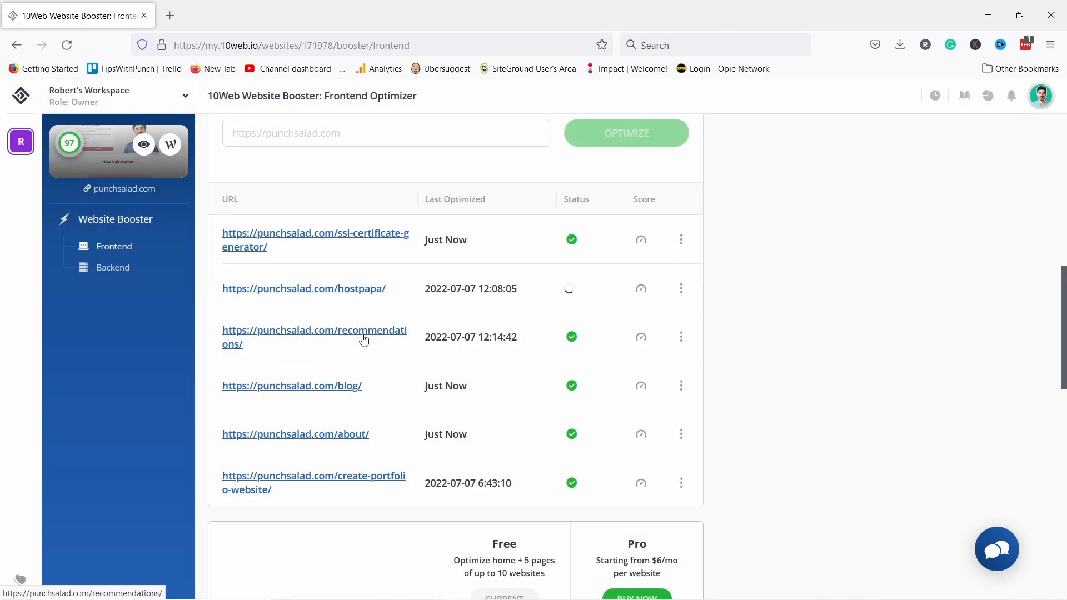
{"action": "mouse_move", "coordinate": [374, 434]}
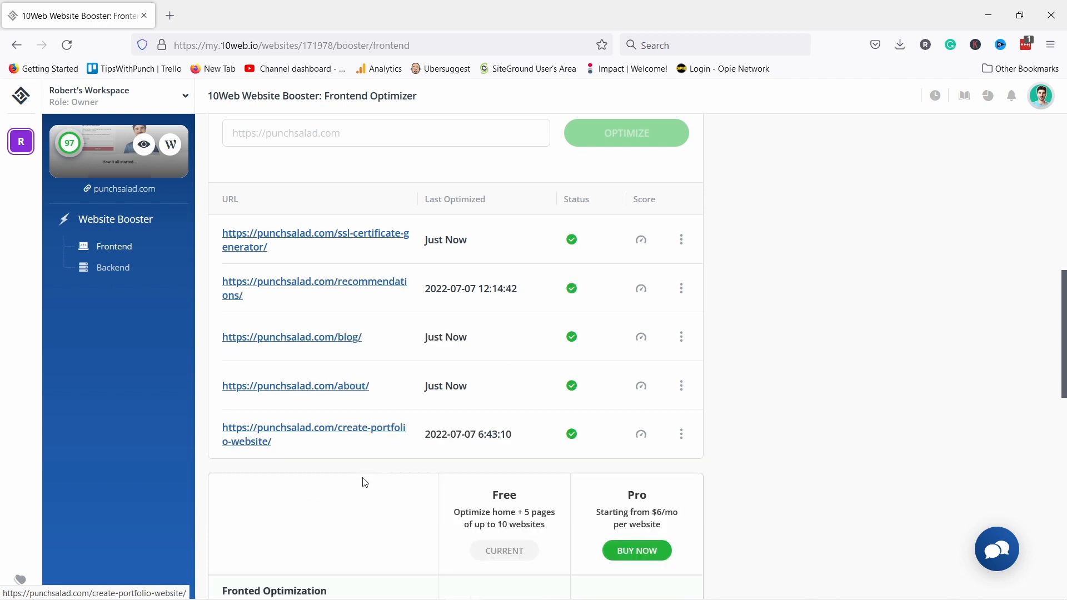
{"action": "mouse_move", "coordinate": [680, 337]}
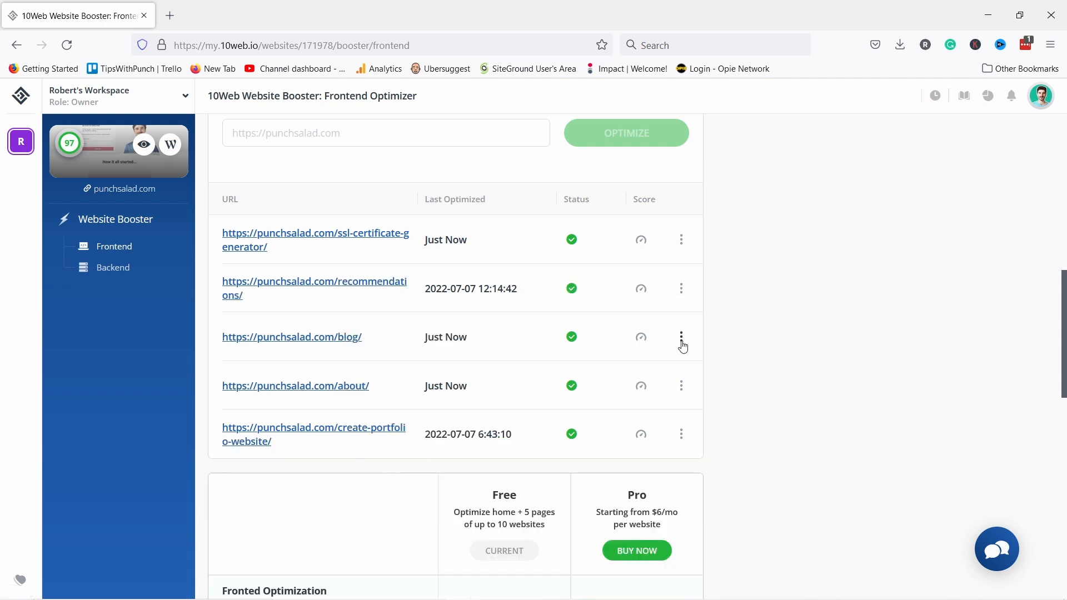
{"action": "left_click", "coordinate": [681, 337]}
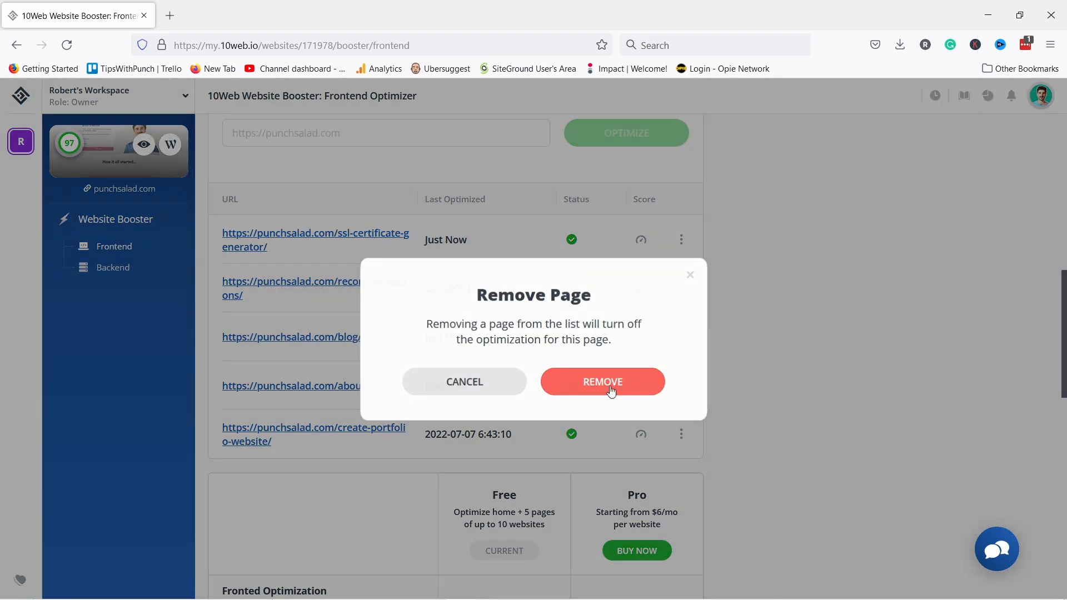
{"action": "left_click", "coordinate": [602, 381]}
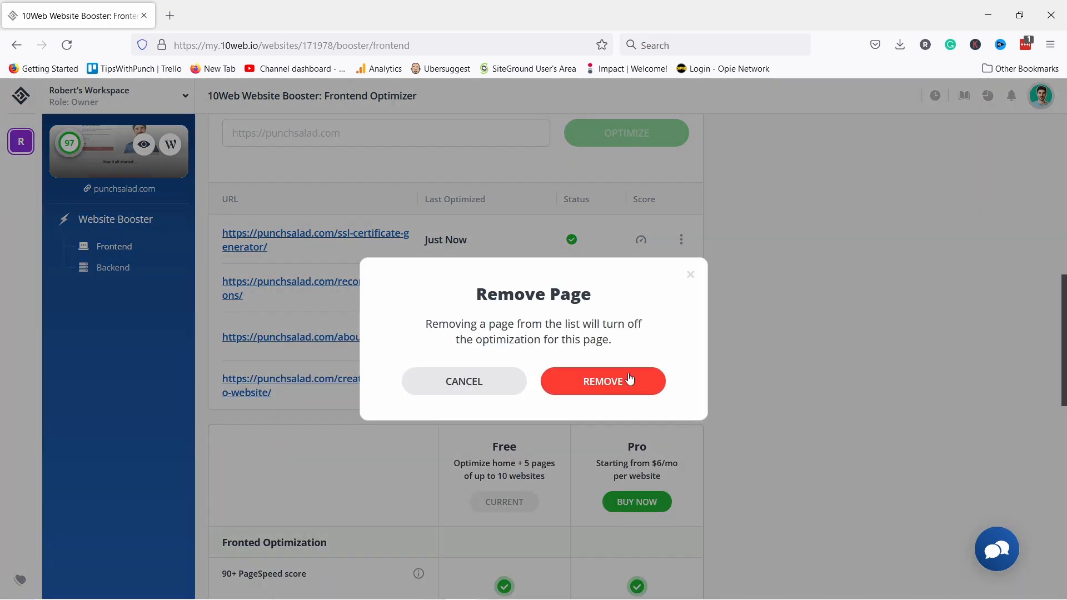
{"action": "left_click", "coordinate": [602, 380]}
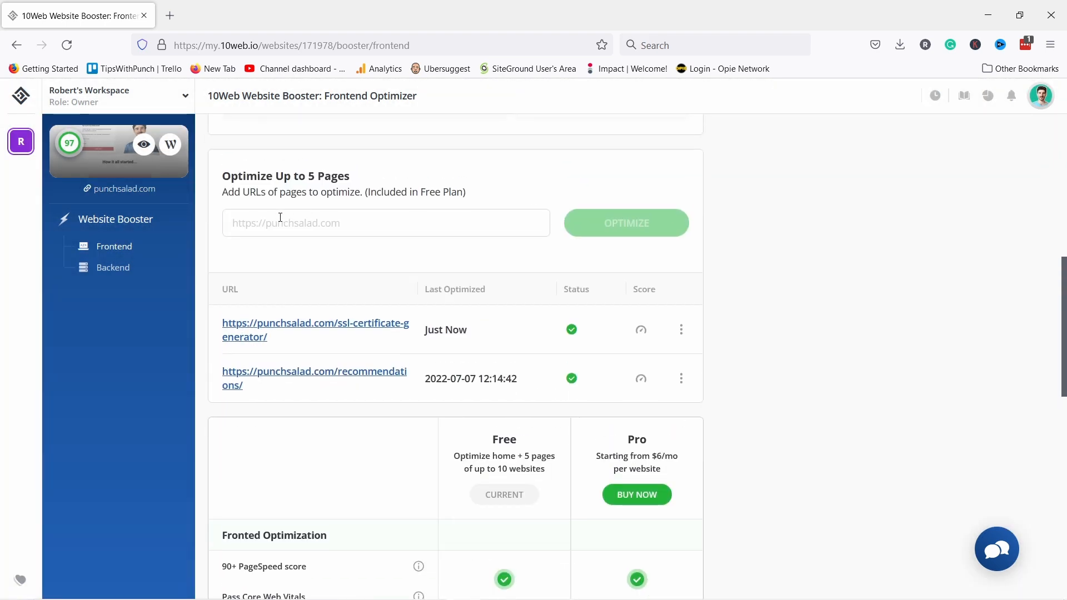
{"action": "type", "text": "https://punchsalad.com/ssl-certificate/install-lets-encrypt-godaddy/"}
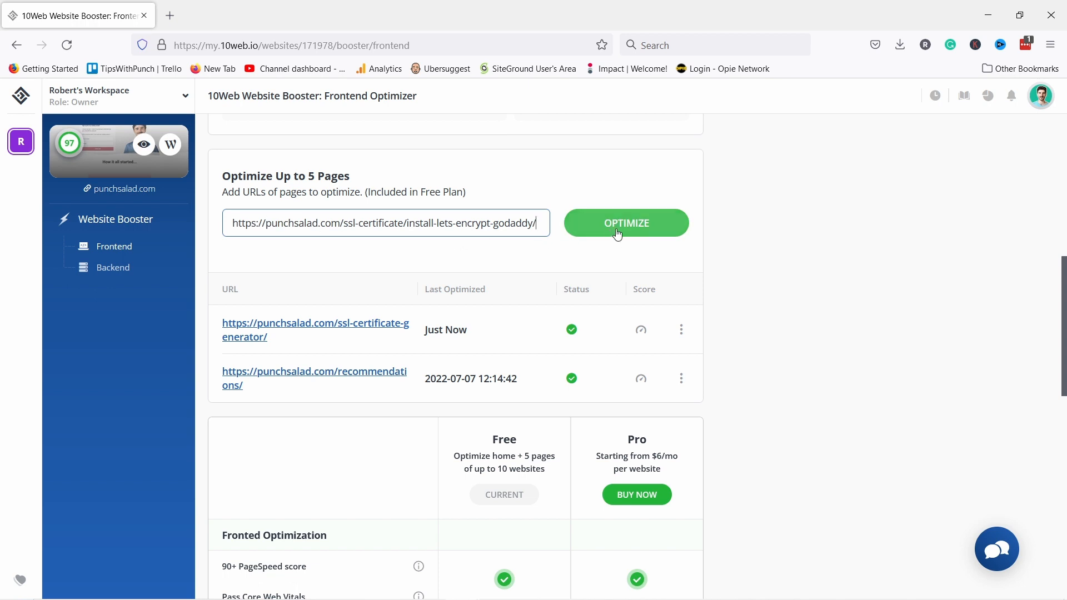
{"action": "left_click", "coordinate": [625, 224]}
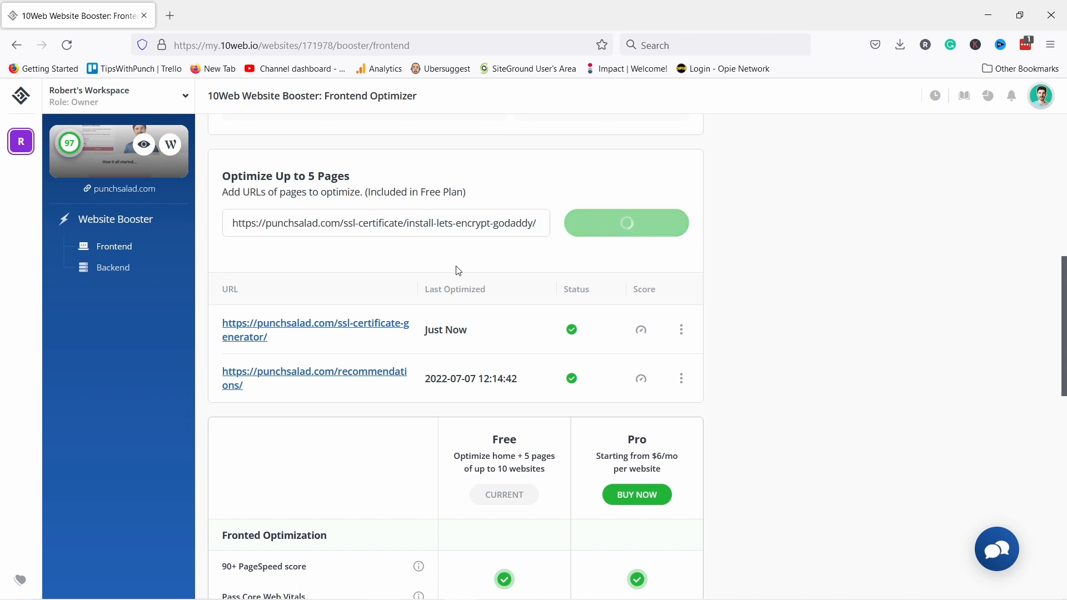
{"action": "left_click", "coordinate": [625, 222]}
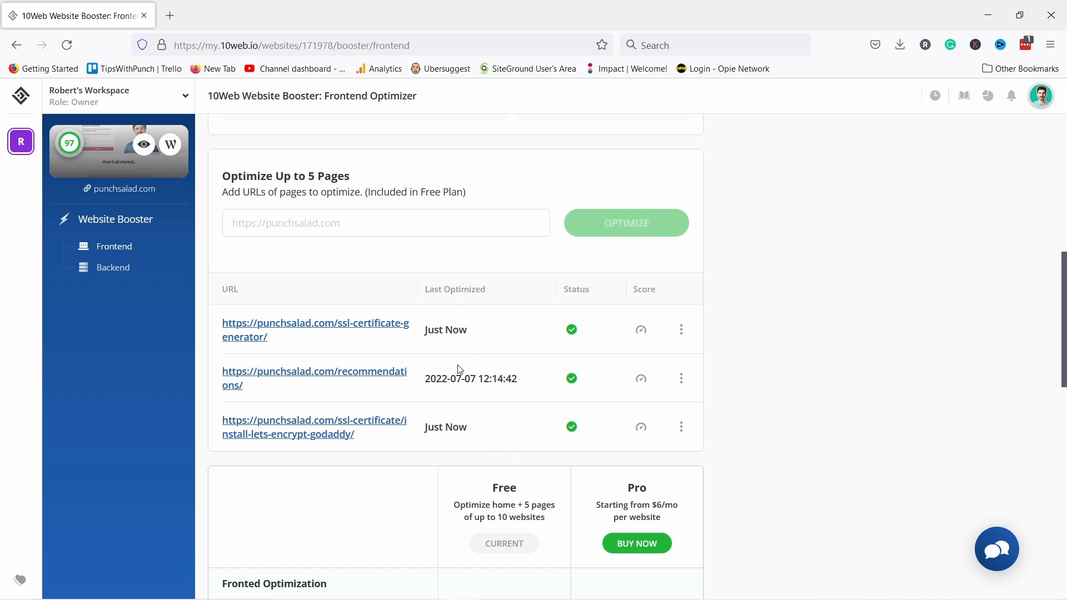
{"action": "mouse_move", "coordinate": [682, 352]}
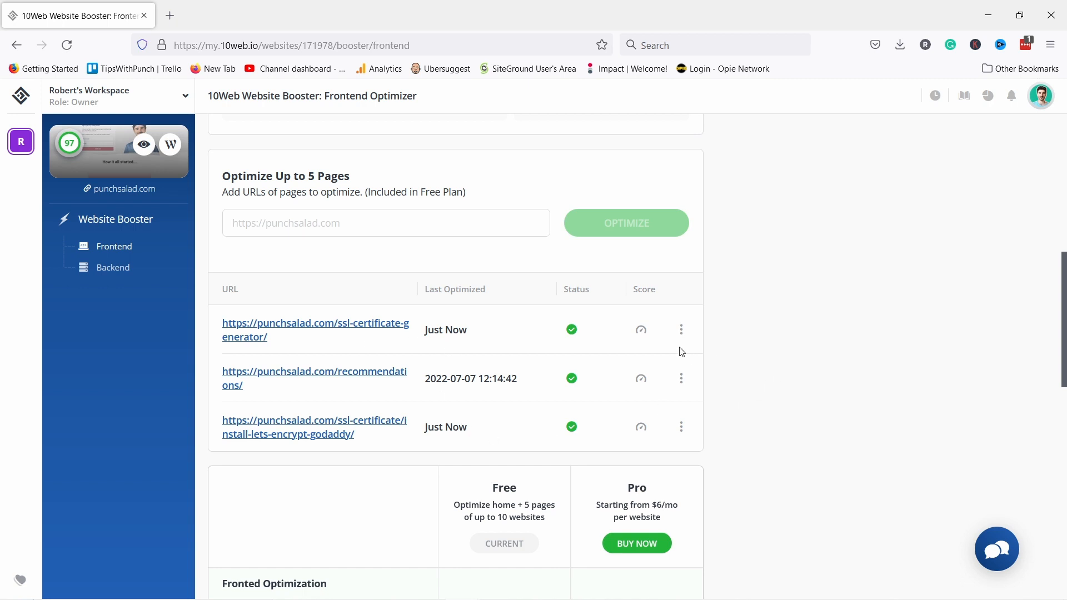
{"action": "mouse_move", "coordinate": [693, 287]}
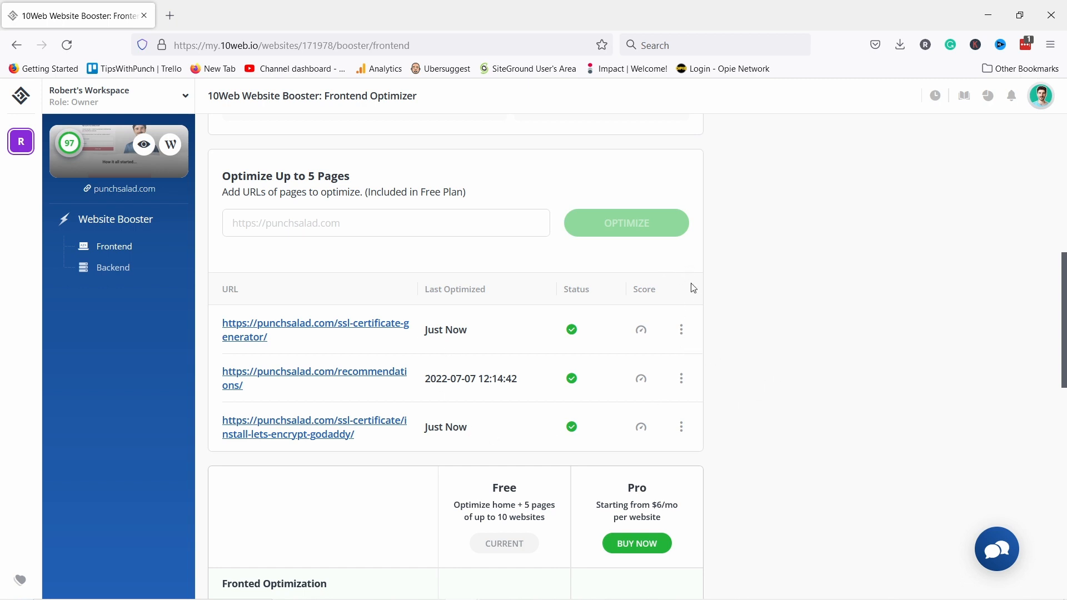
{"action": "mouse_move", "coordinate": [640, 427]}
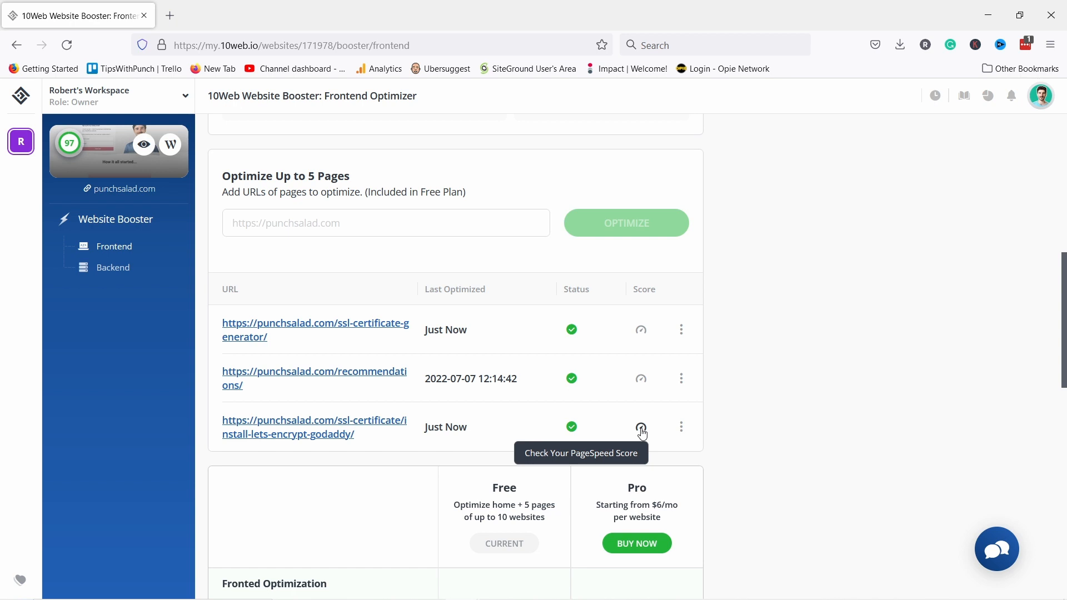
Check the new page's PageSpeed score, then switch to the Image Optimizer showing 4869 images
{"action": "left_click", "coordinate": [640, 427]}
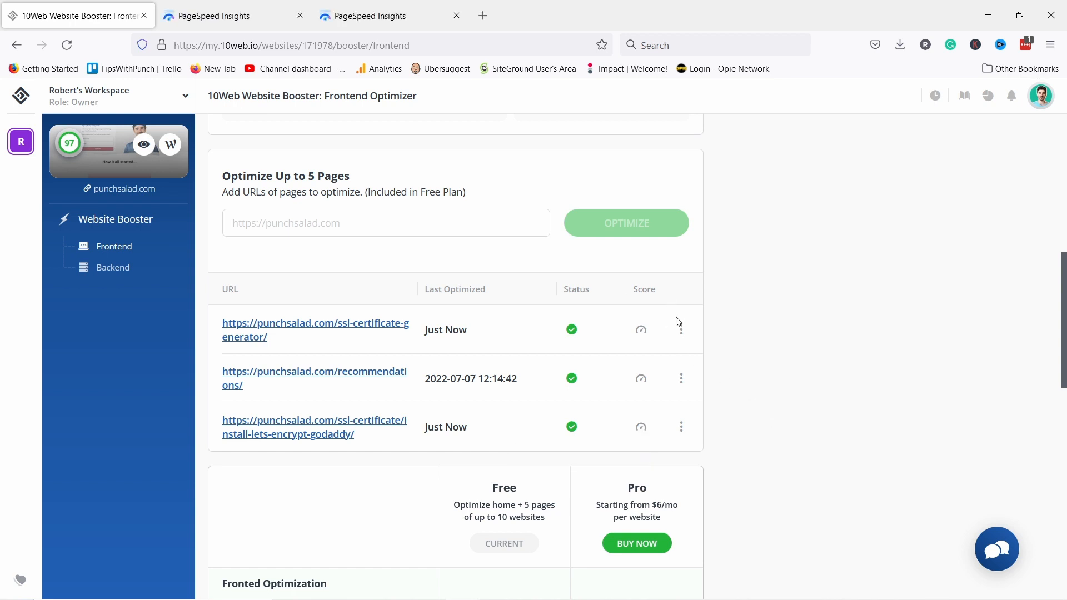
{"action": "scroll", "scroll_direction": "down", "scroll_amount": 3}
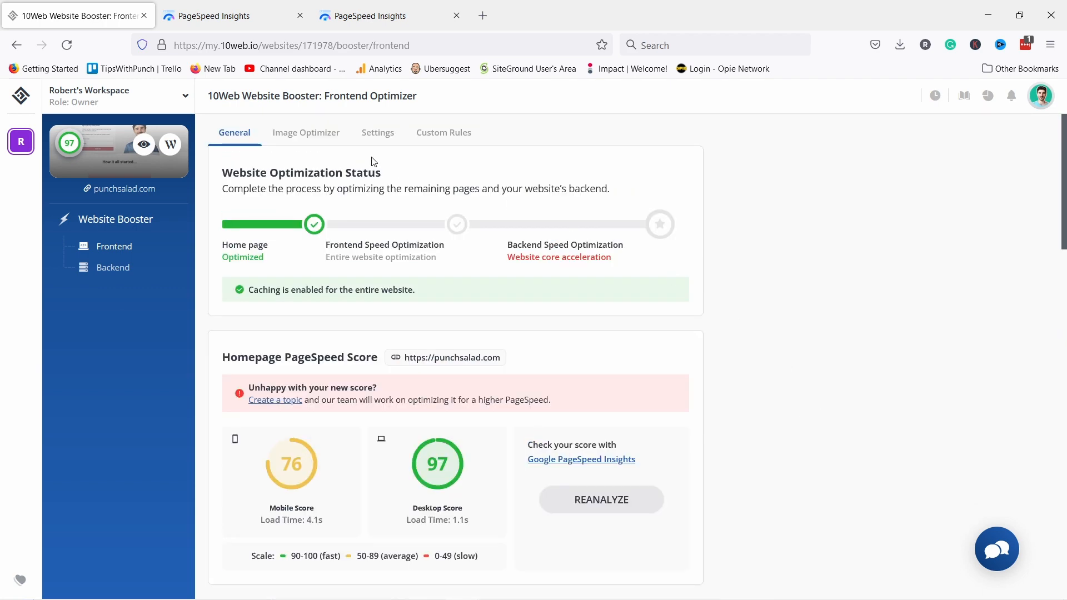
{"action": "left_click", "coordinate": [306, 132]}
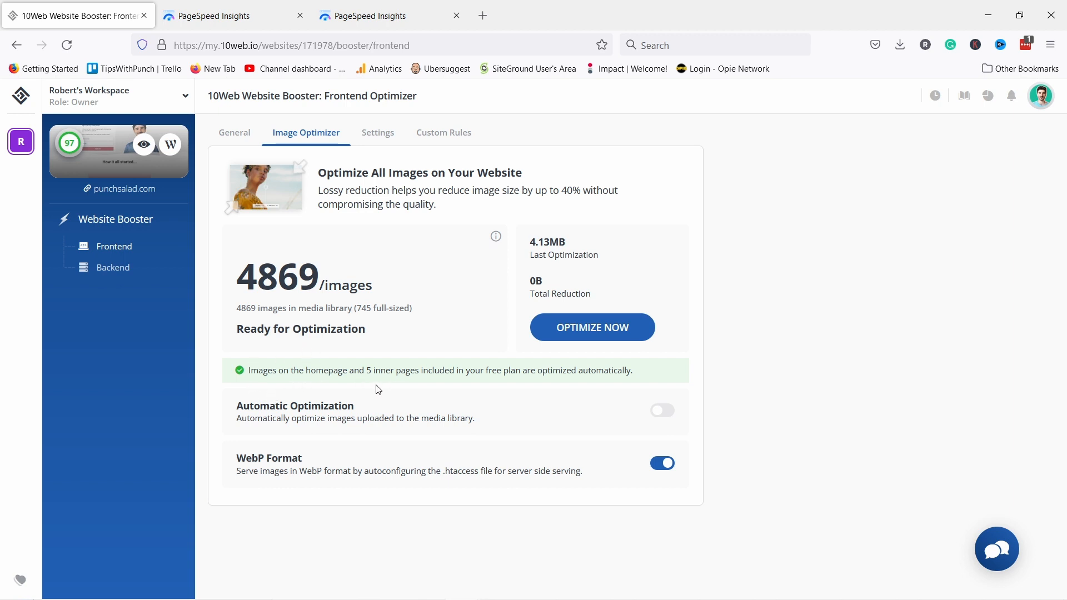
{"action": "mouse_move", "coordinate": [366, 398]}
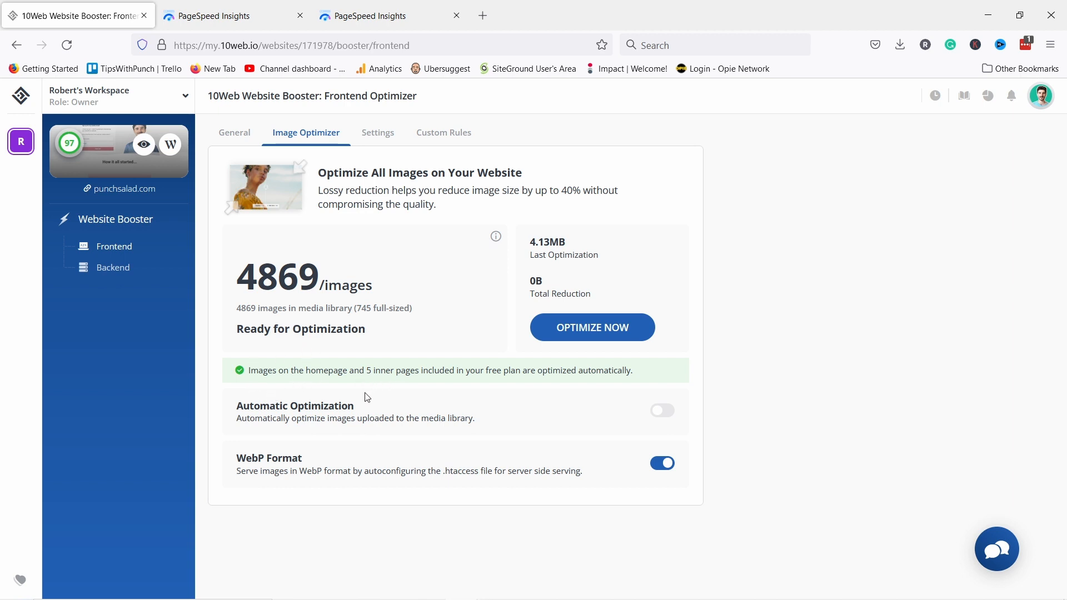
{"action": "mouse_move", "coordinate": [436, 265]}
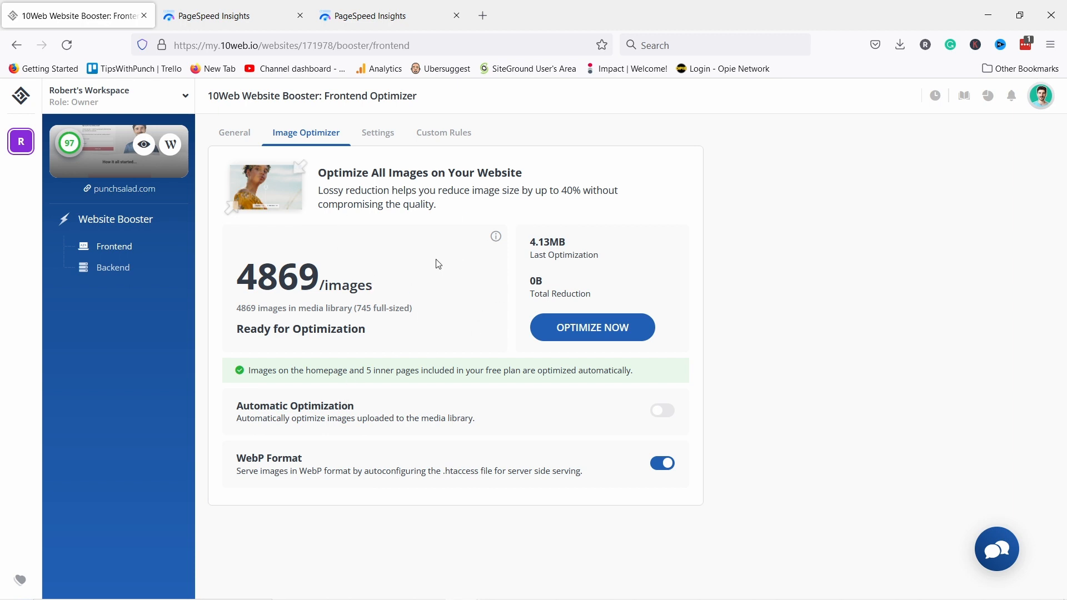
{"action": "mouse_move", "coordinate": [277, 266]}
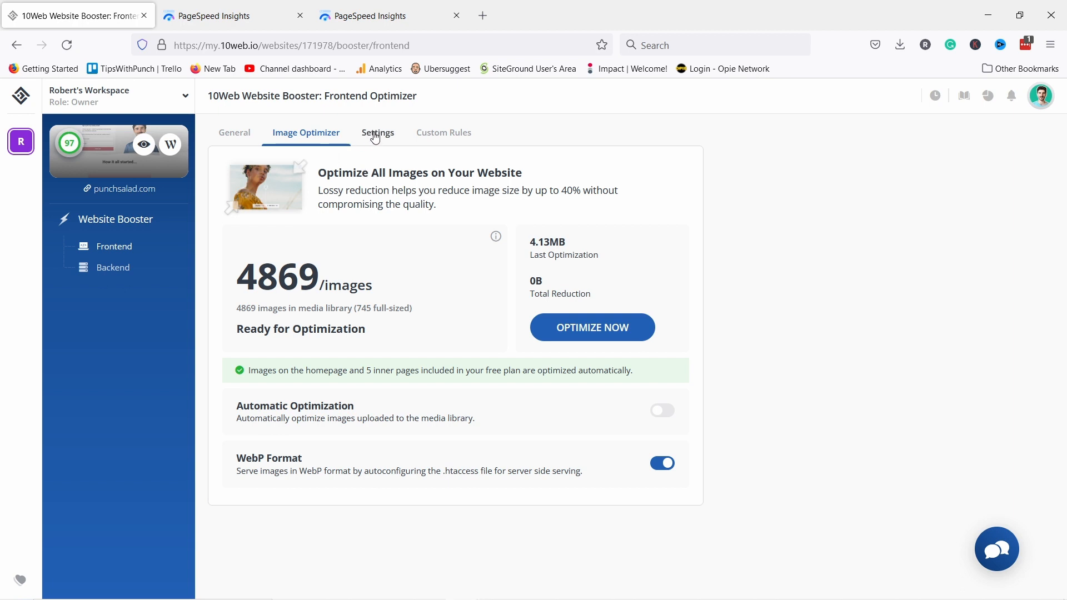
View the Settings section showing Extreme default optimization mode and website caching enabled
{"action": "left_click", "coordinate": [377, 132]}
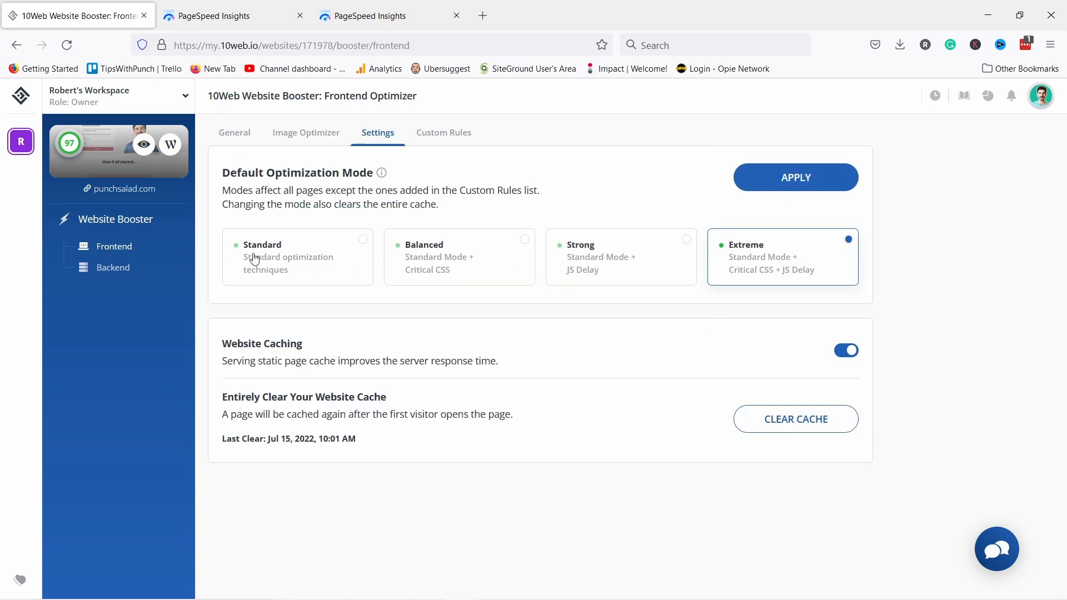
{"action": "mouse_move", "coordinate": [636, 312]}
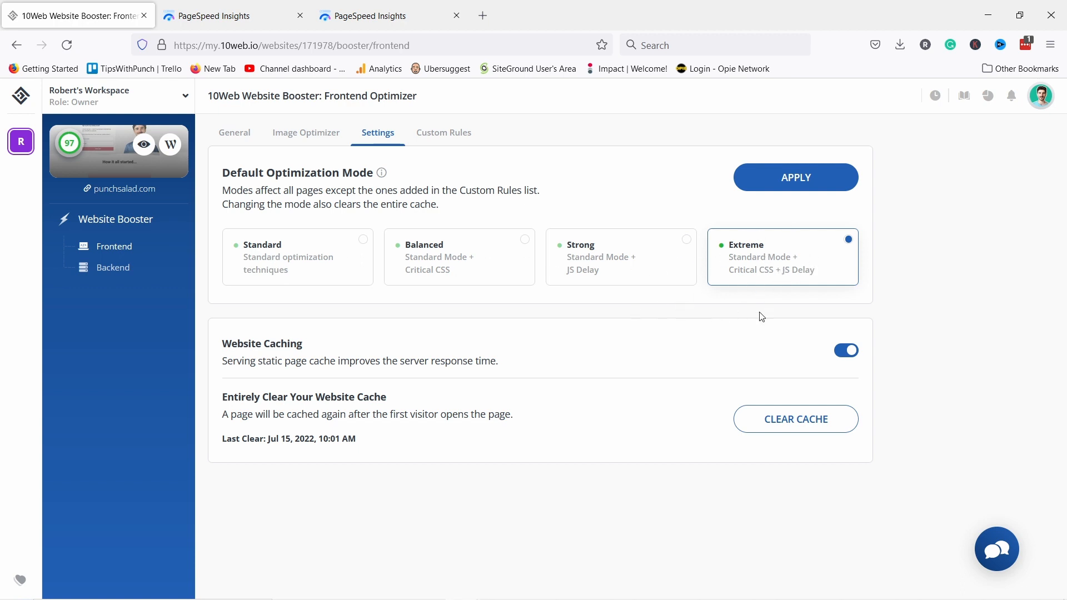
{"action": "mouse_move", "coordinate": [754, 299]}
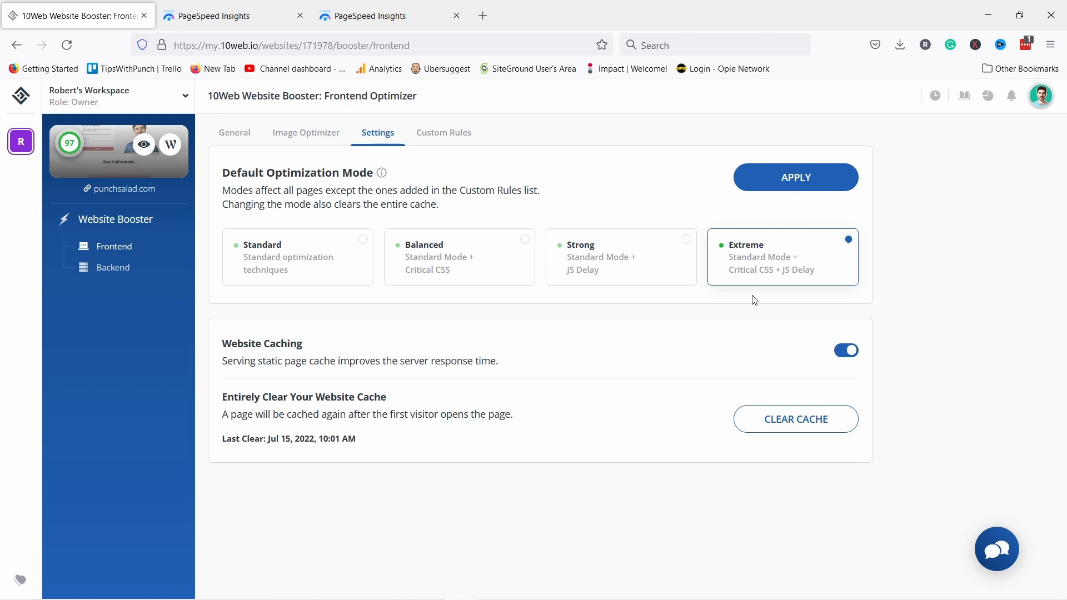
{"action": "mouse_move", "coordinate": [598, 276]}
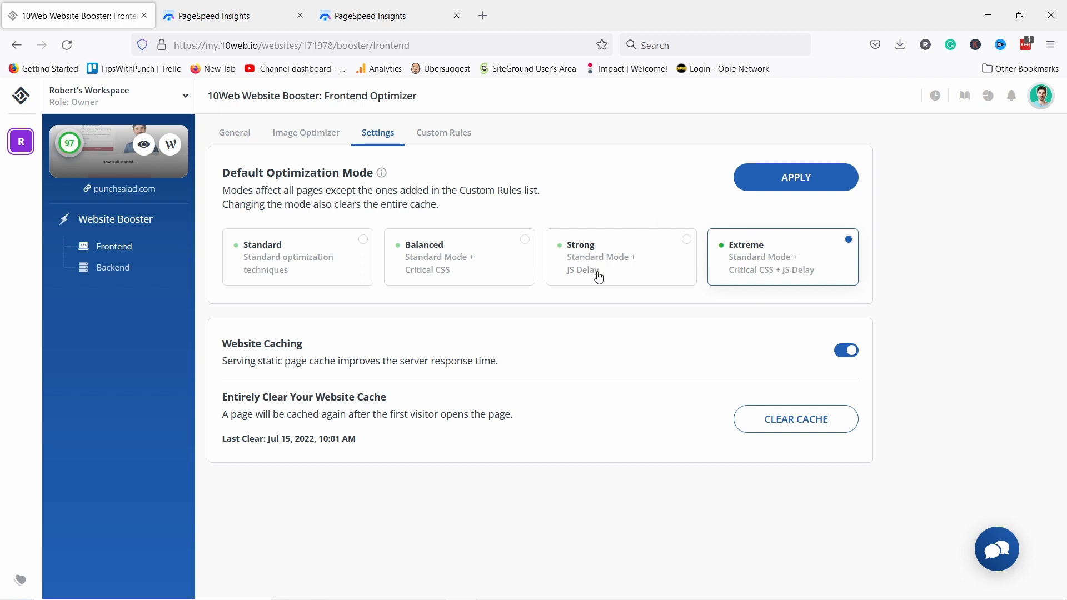
{"action": "mouse_move", "coordinate": [652, 260]}
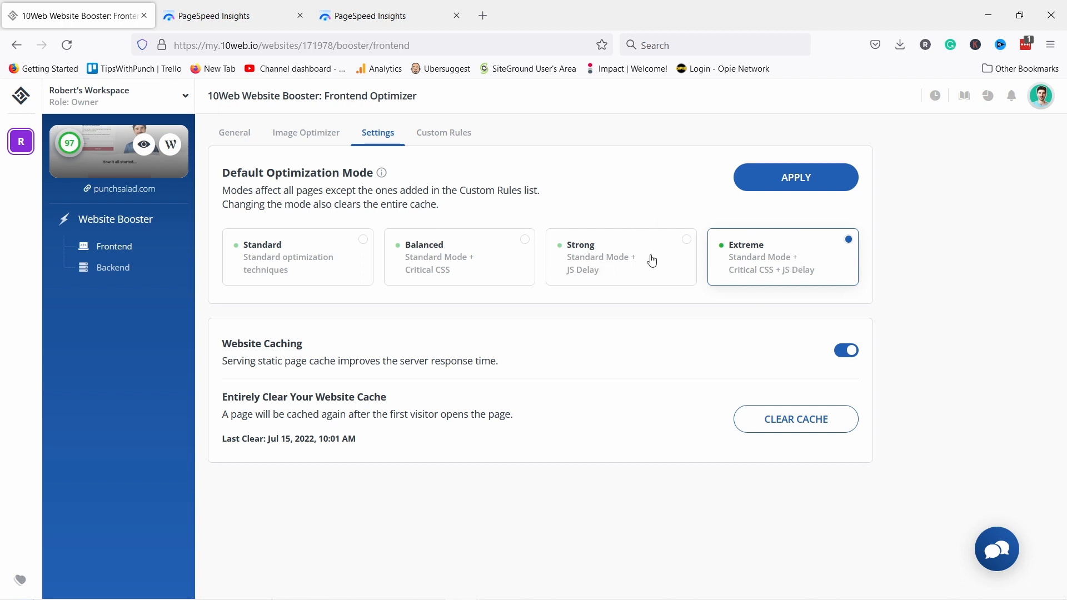
{"action": "mouse_move", "coordinate": [494, 161]}
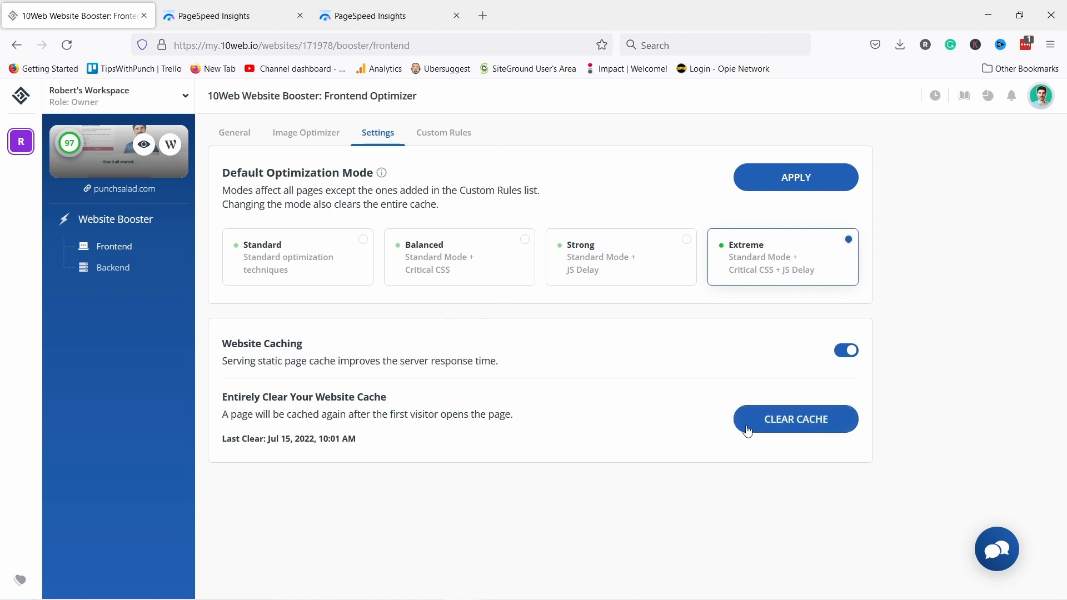
{"action": "mouse_move", "coordinate": [727, 435]}
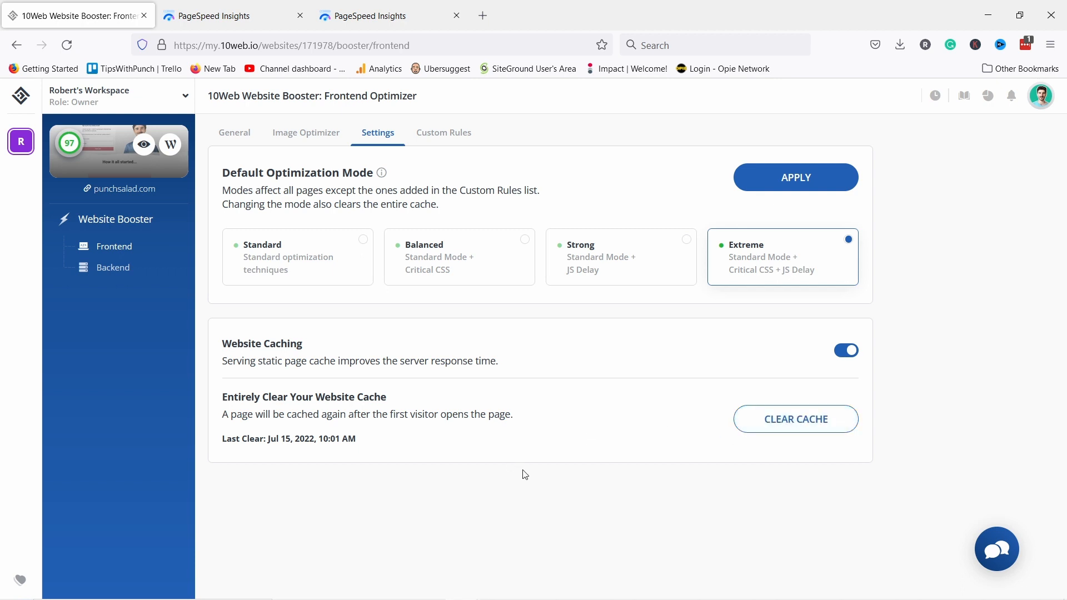
{"action": "mouse_move", "coordinate": [791, 355]}
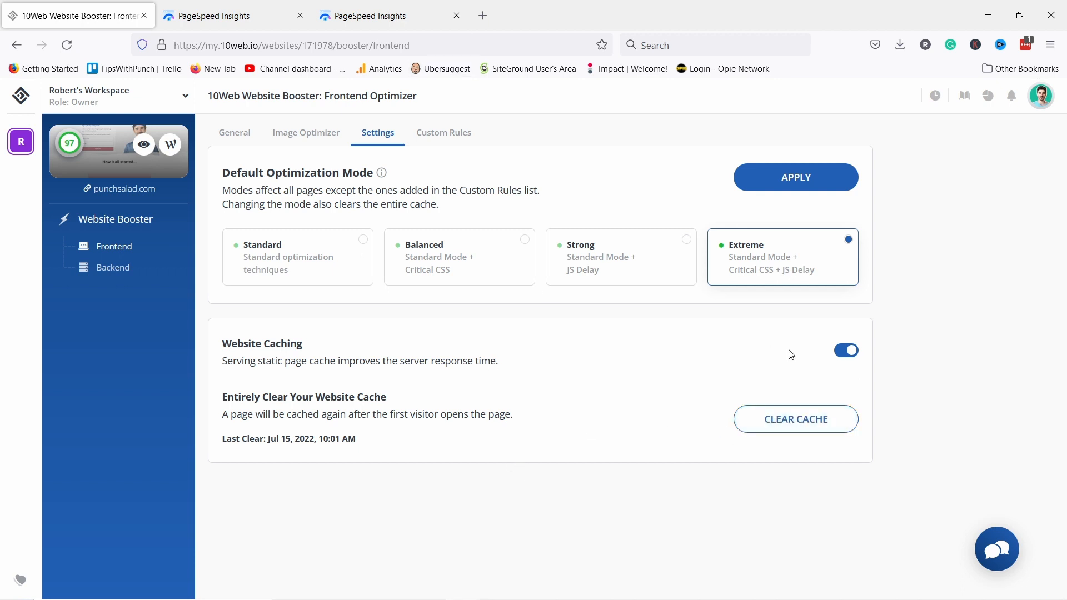
{"action": "mouse_move", "coordinate": [532, 402]}
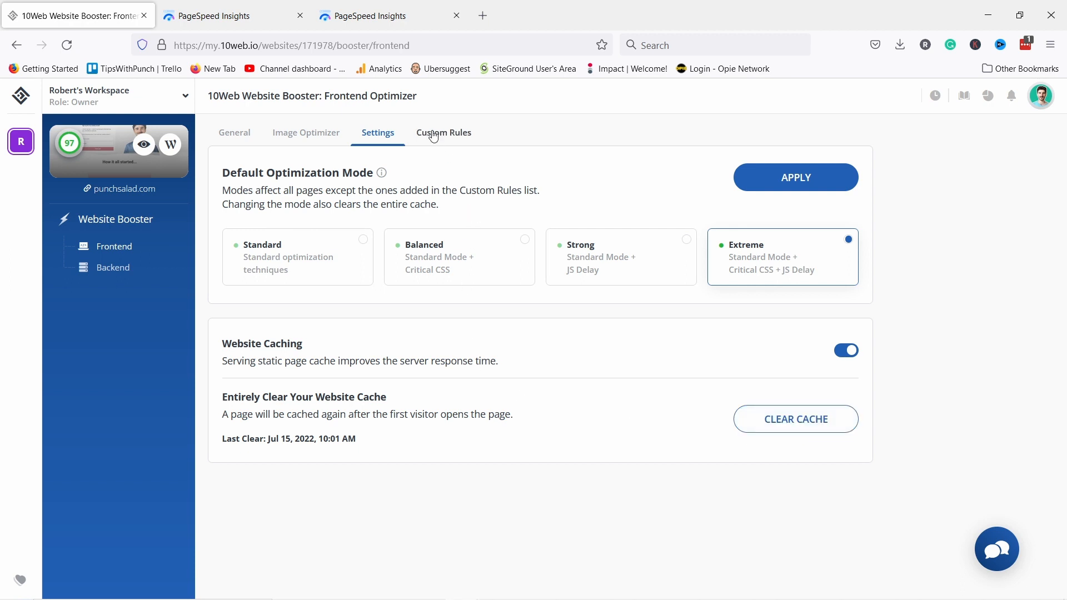
Review Custom Rules, then return to General to see the three optimized pages with Free/Pro comparison
{"action": "left_click", "coordinate": [444, 132]}
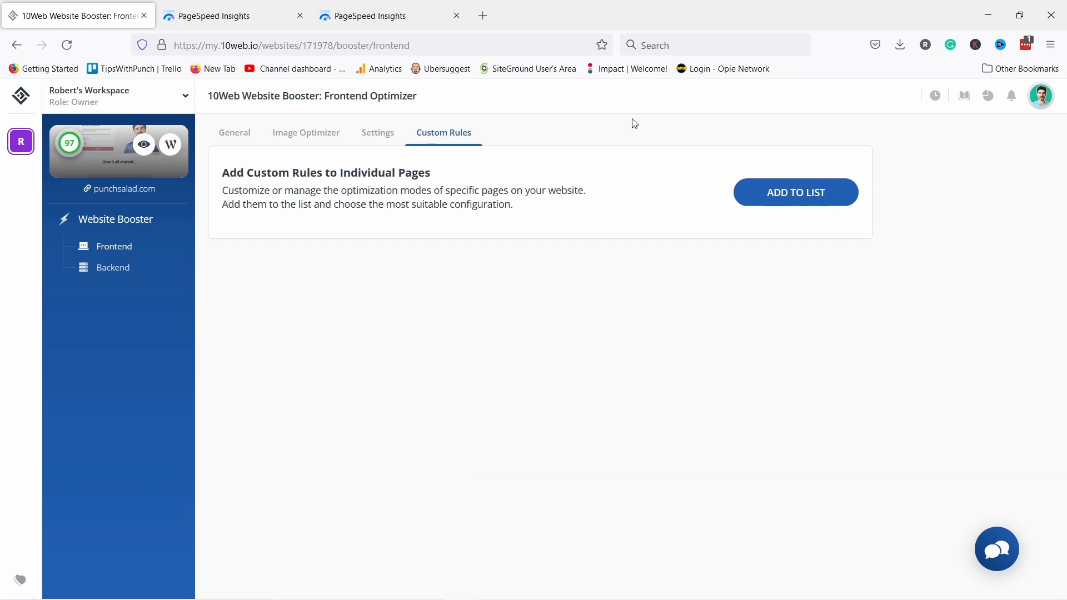
{"action": "mouse_move", "coordinate": [626, 245]}
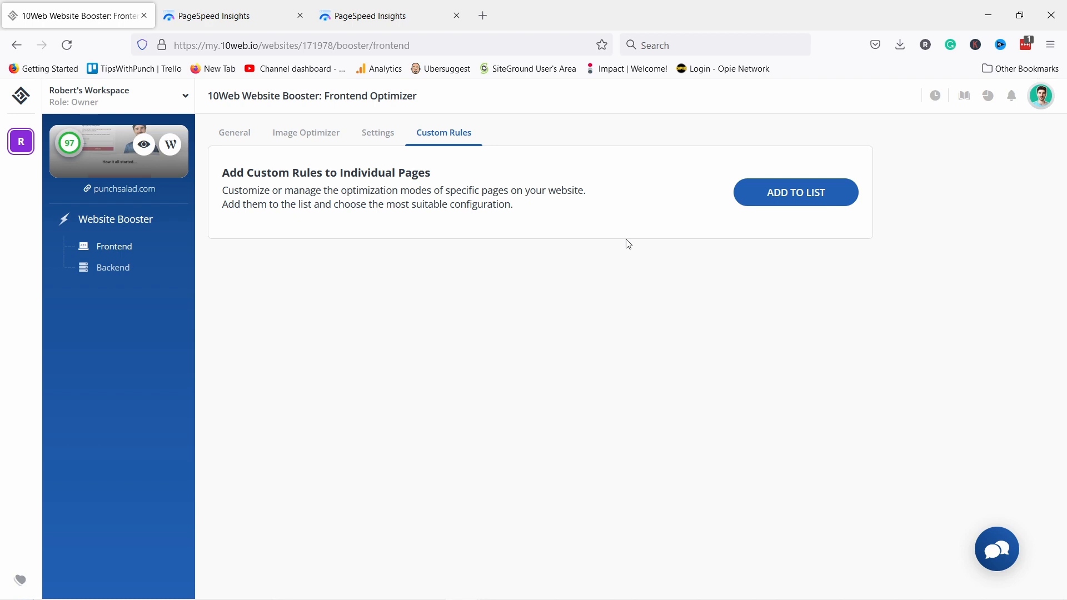
{"action": "mouse_move", "coordinate": [626, 209]}
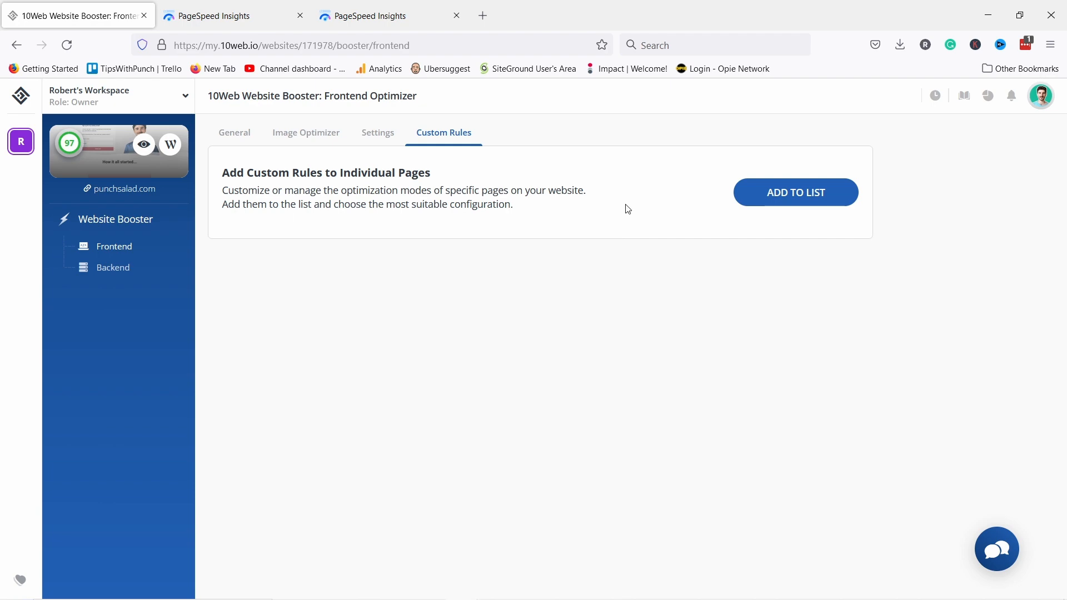
{"action": "mouse_move", "coordinate": [612, 188]}
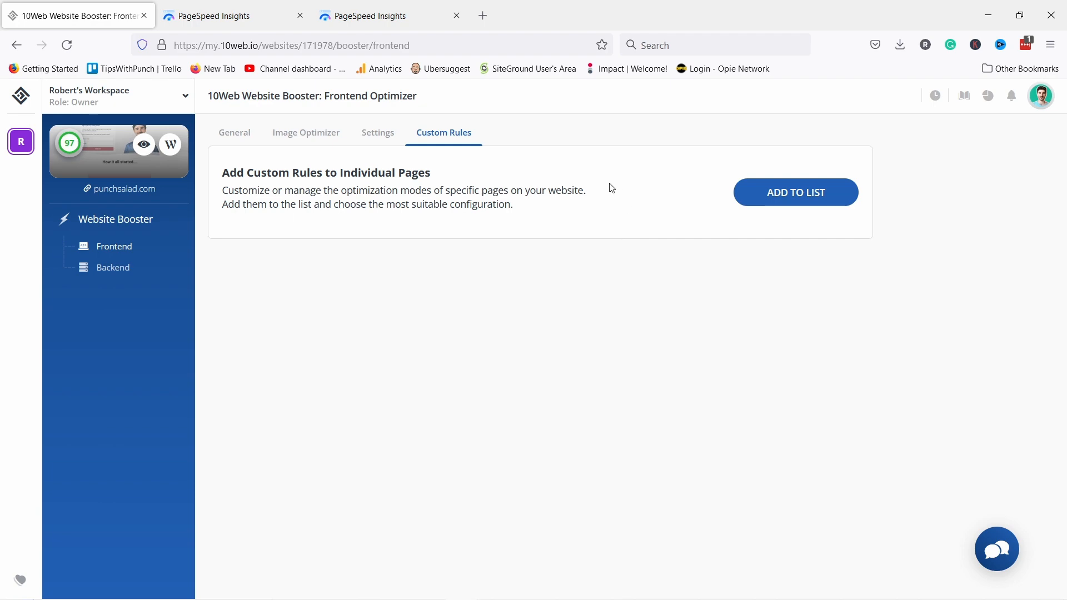
{"action": "left_click", "coordinate": [234, 132]}
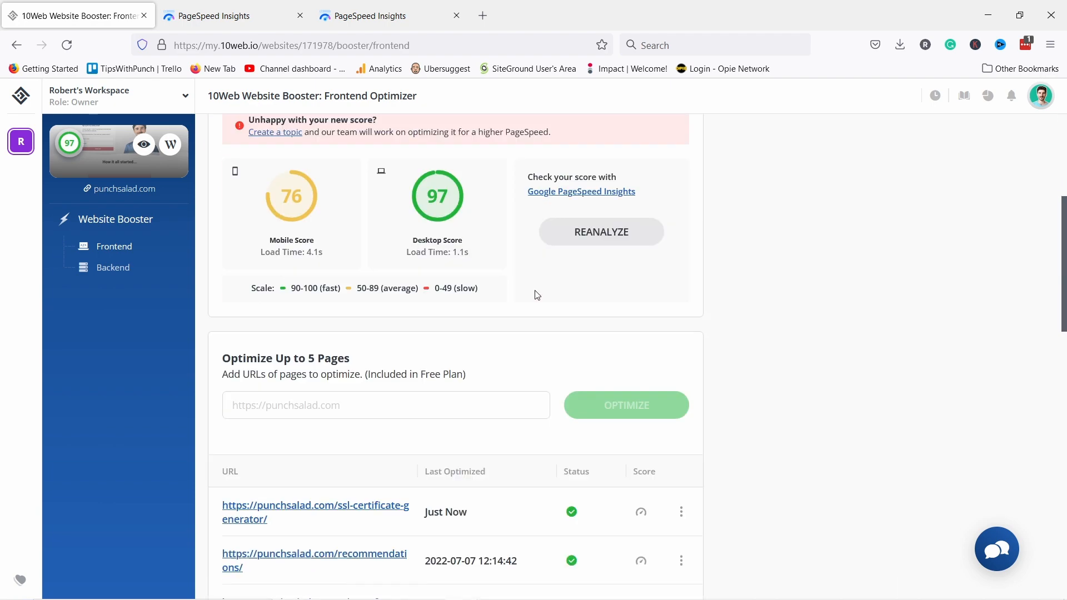
{"action": "scroll", "scroll_direction": "down", "scroll_amount": 3}
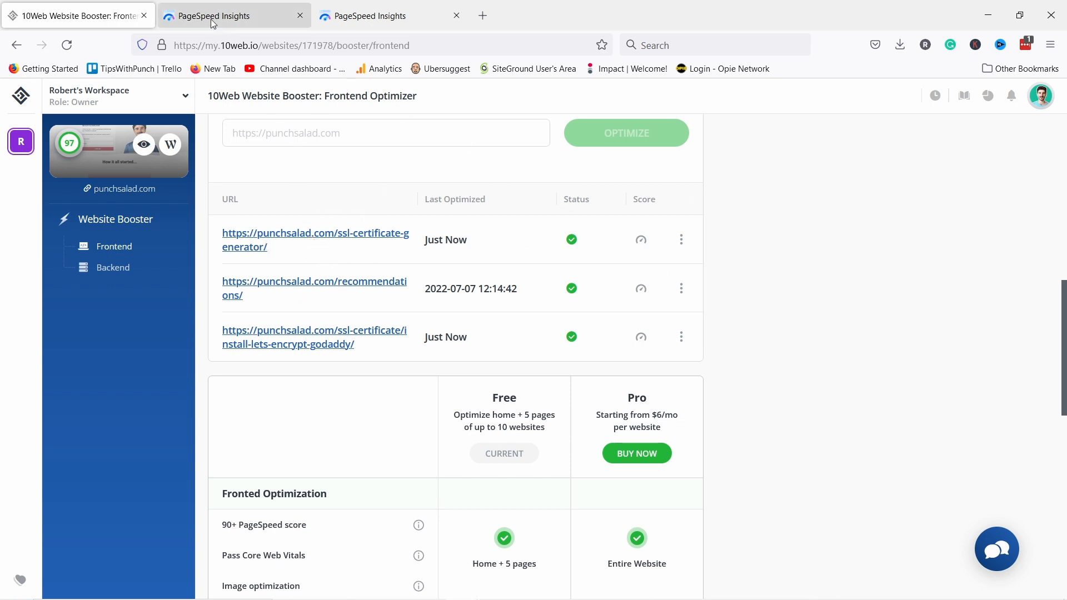
Review the homepage report's Performance: 96 on desktop, then back to 78 on mobile
{"action": "left_click", "coordinate": [224, 15]}
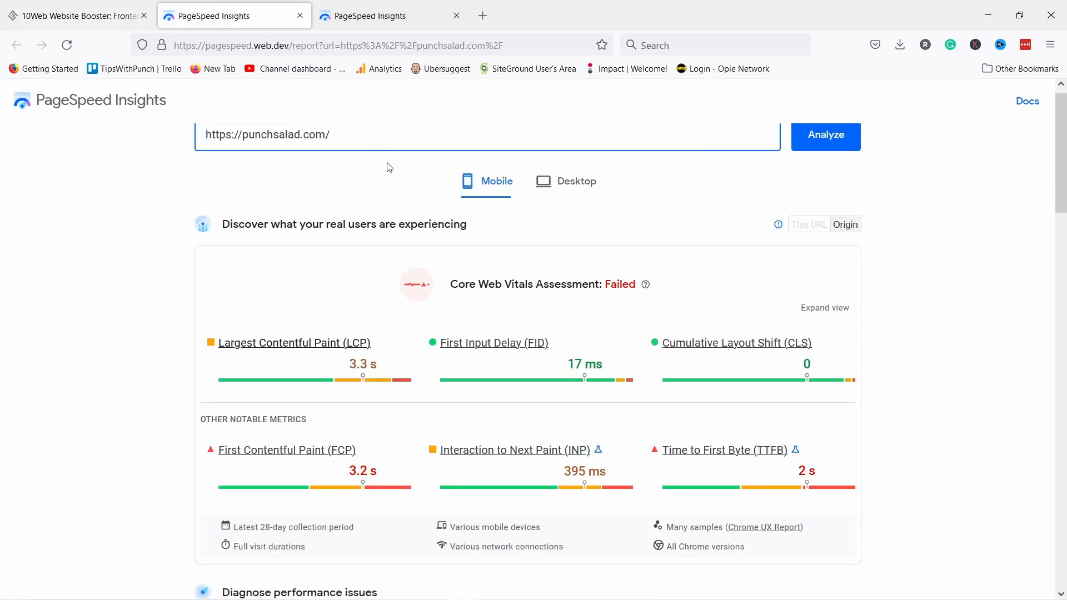
{"action": "scroll", "scroll_direction": "down", "scroll_amount": 3}
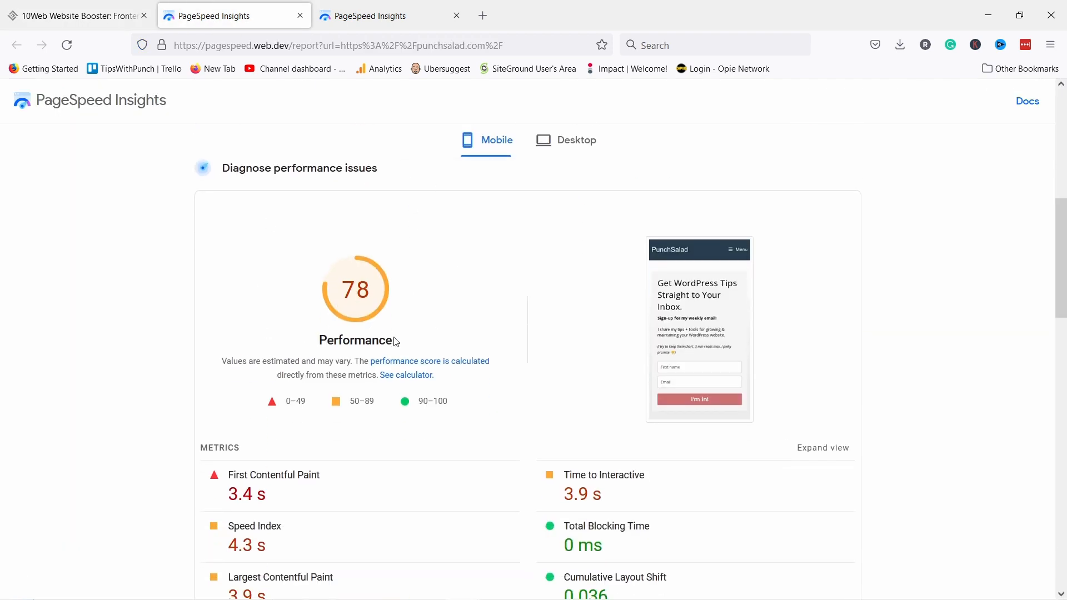
{"action": "left_click", "coordinate": [576, 140]}
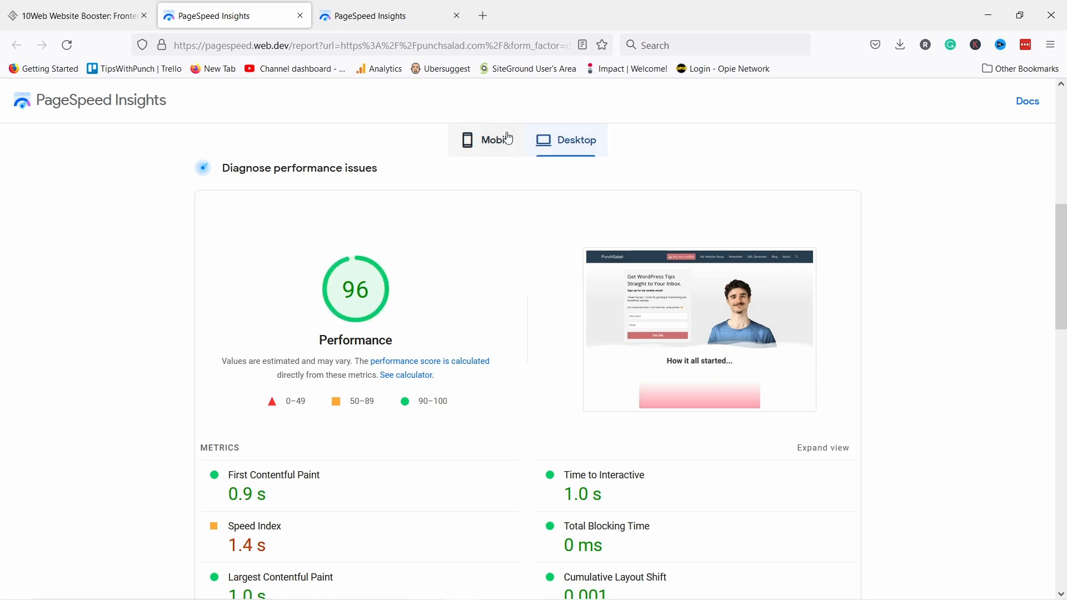
{"action": "left_click", "coordinate": [487, 141]}
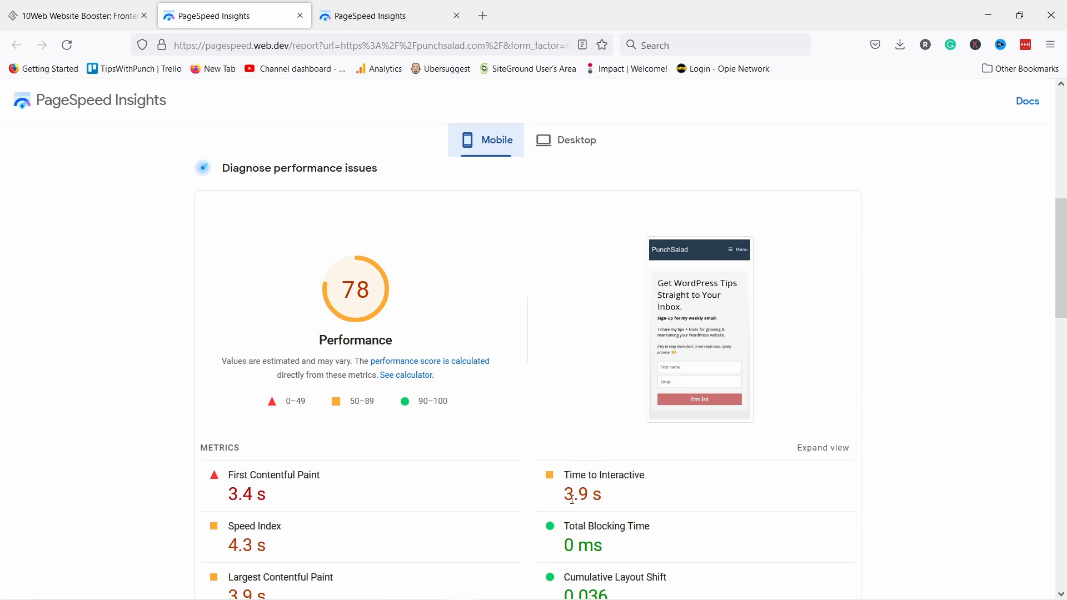
{"action": "mouse_move", "coordinate": [434, 74]}
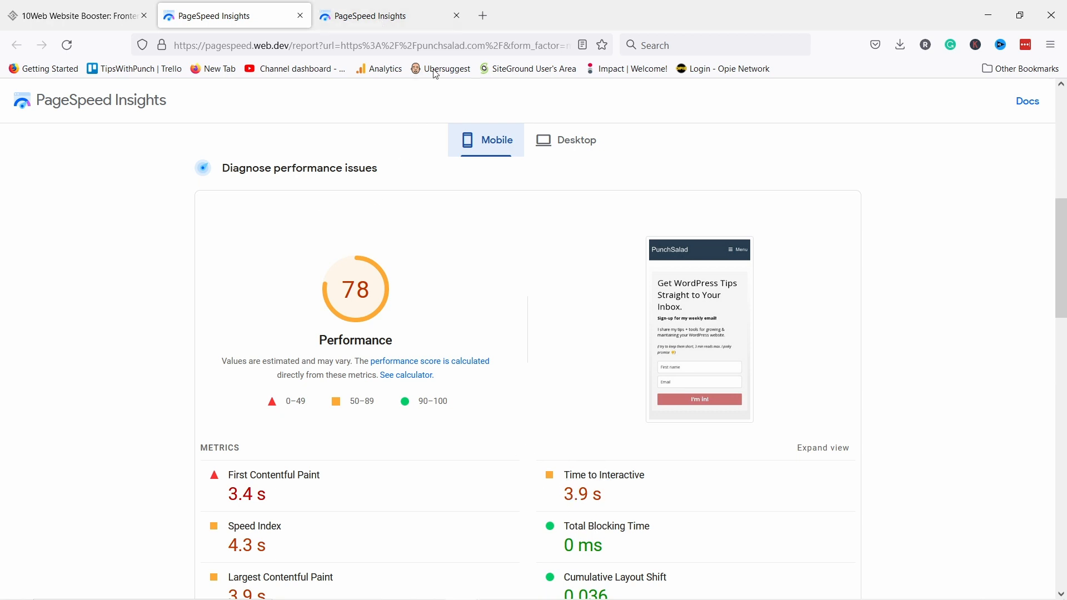
Review the GoDaddy SSL article report: 90 on mobile and 96 on desktop
{"action": "left_click", "coordinate": [575, 140]}
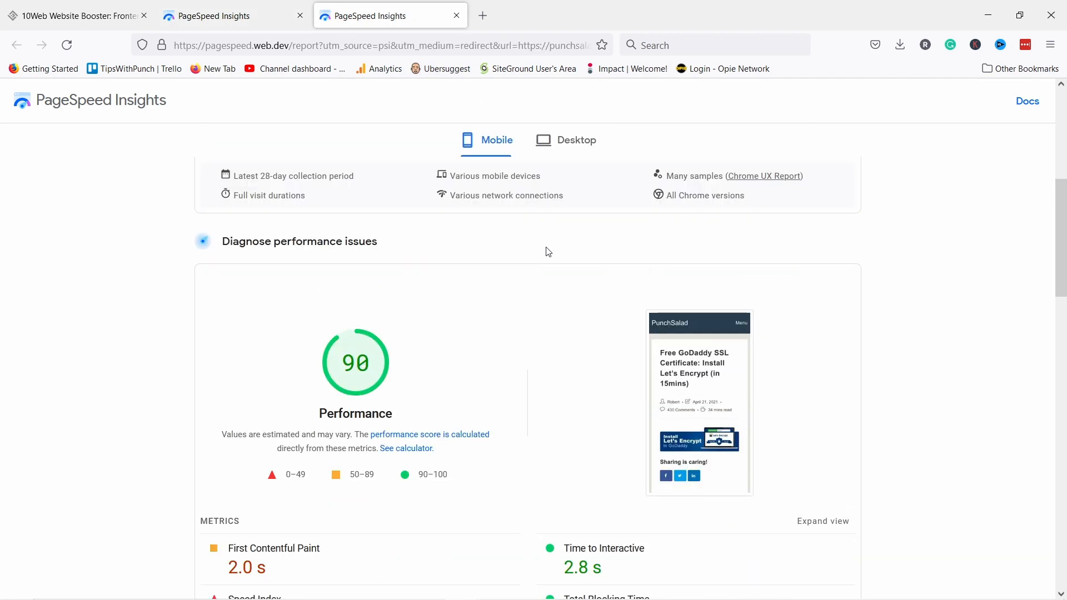
{"action": "scroll", "scroll_direction": "down", "scroll_amount": 3}
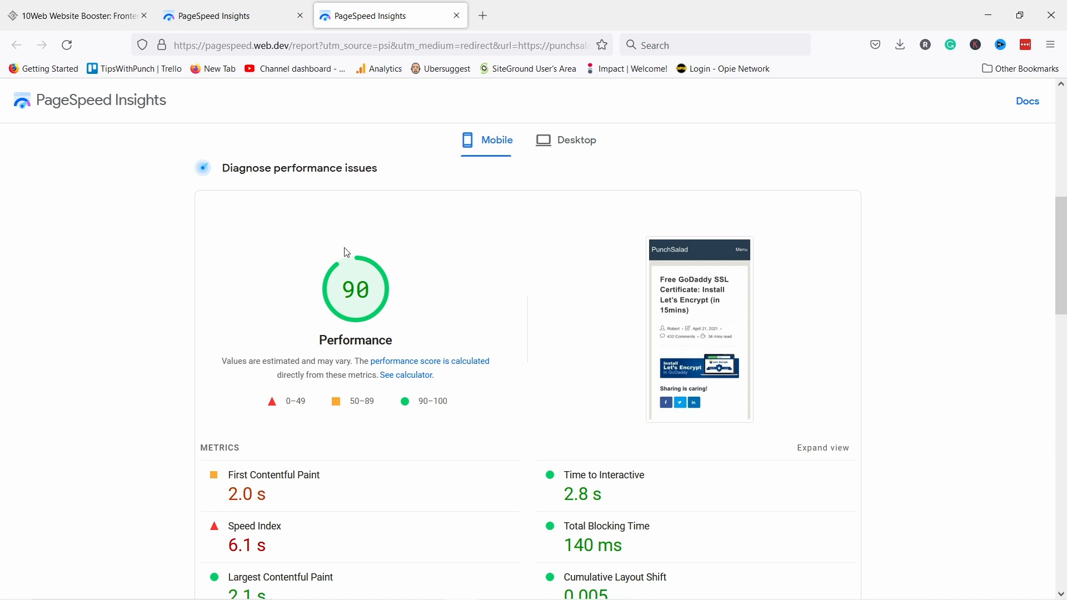
{"action": "mouse_move", "coordinate": [438, 260]}
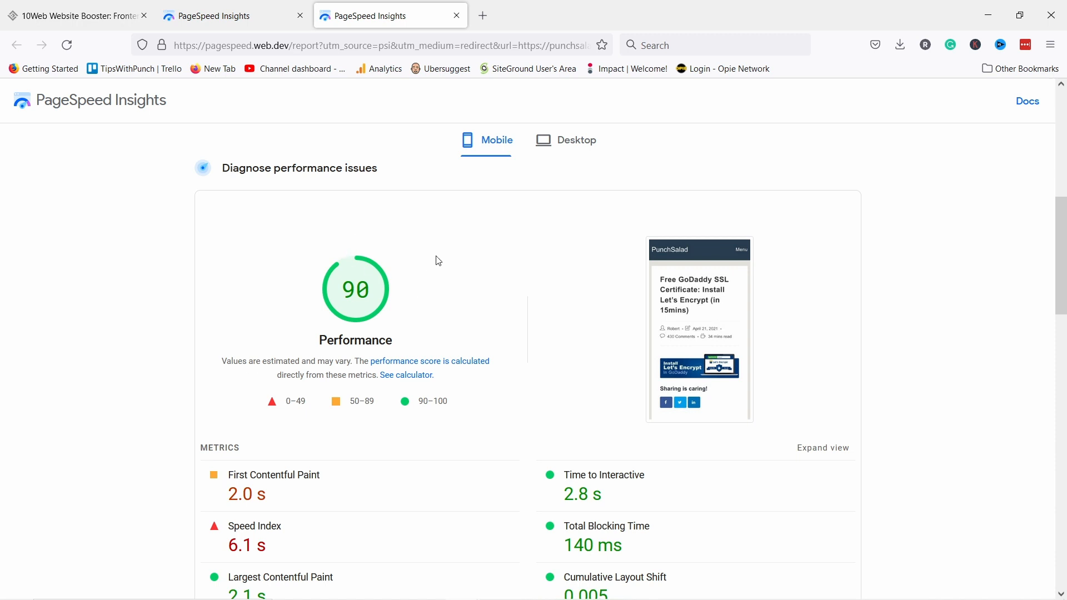
{"action": "mouse_move", "coordinate": [423, 353]}
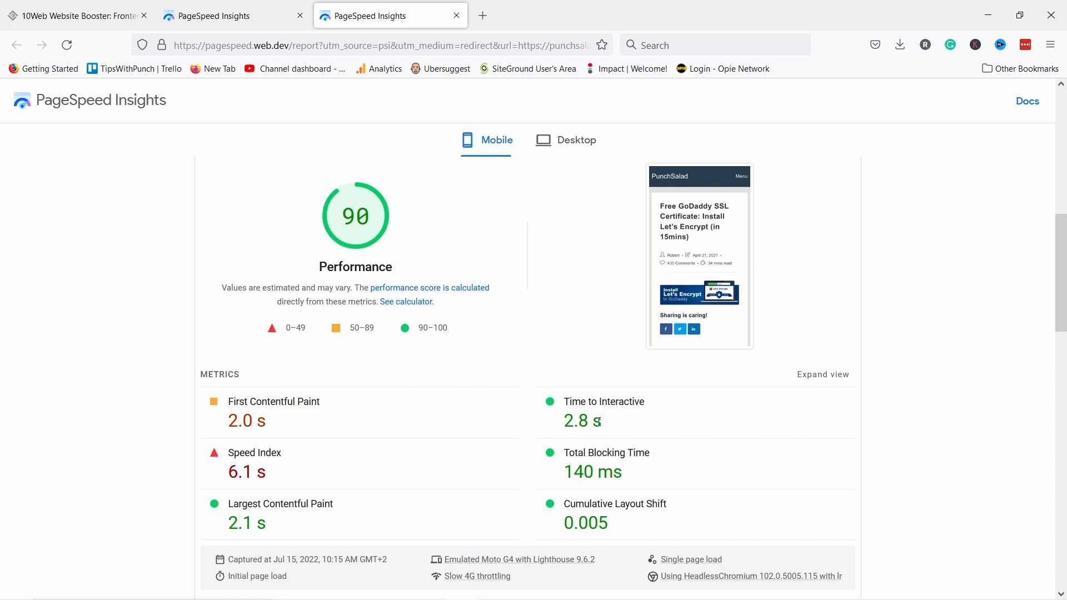
{"action": "left_click", "coordinate": [574, 140]}
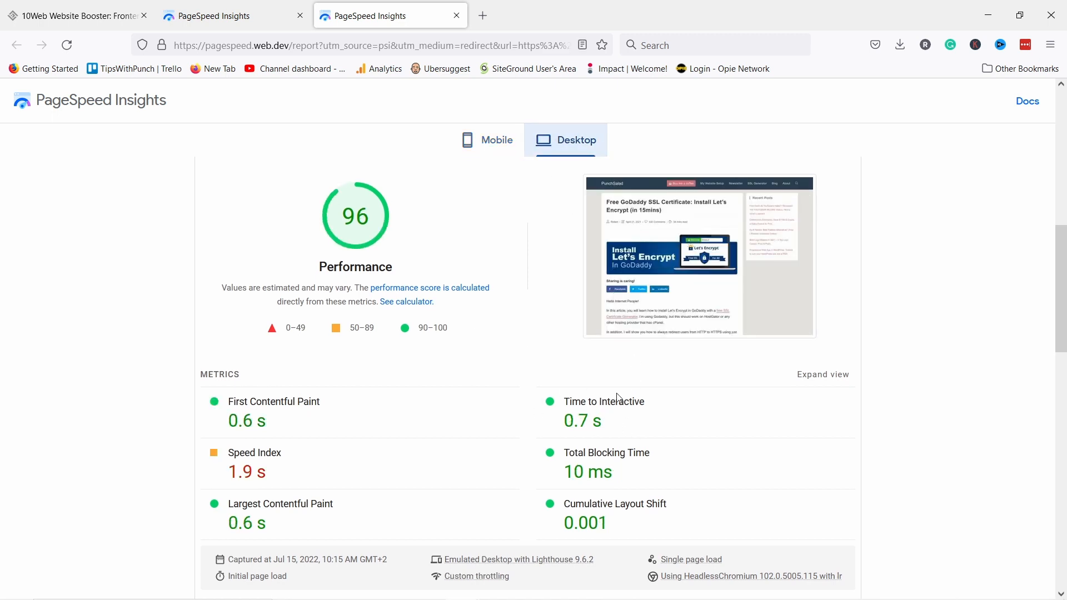
{"action": "mouse_move", "coordinate": [596, 426]}
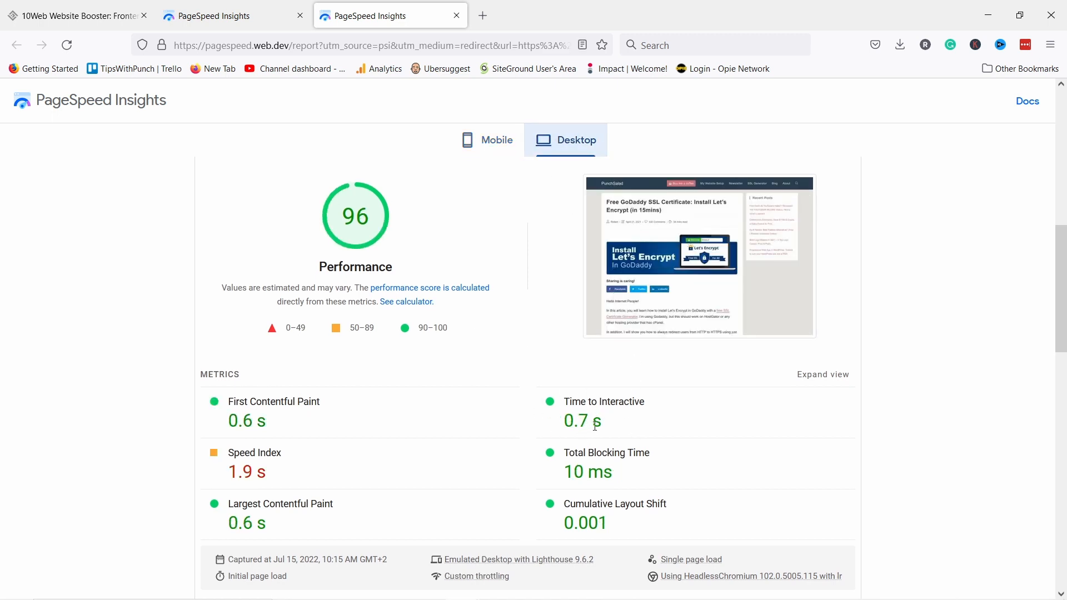